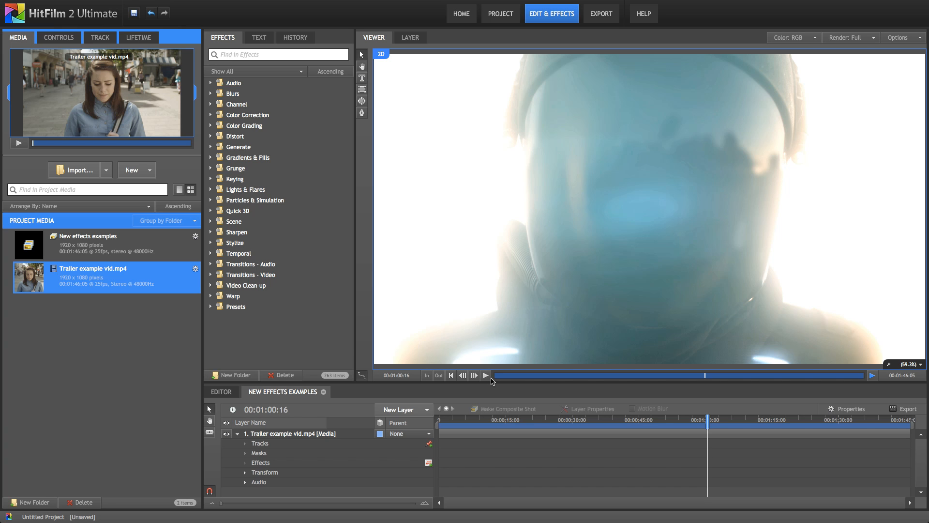
pyautogui.moveTo(485, 376)
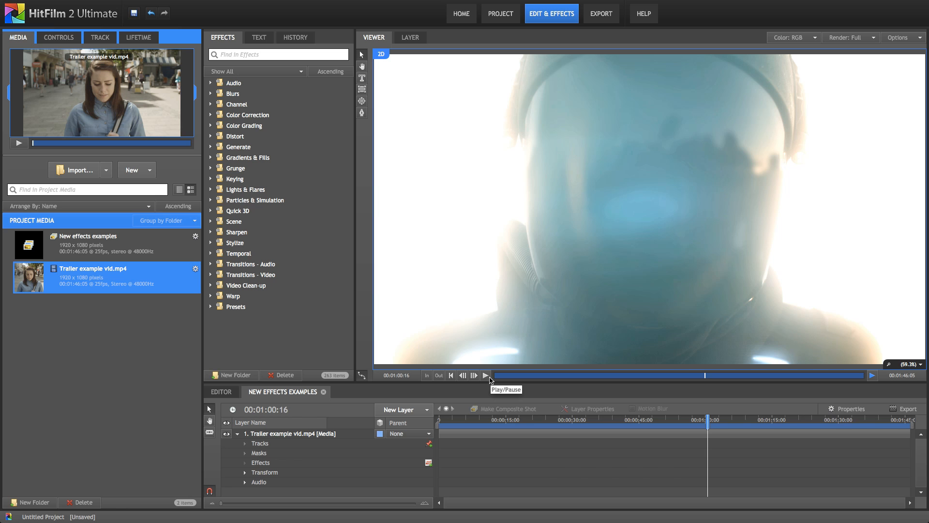
# - Play the trailer and pause it on the band-and-dancers shot around 00:01:11:21
pyautogui.click(484, 376)
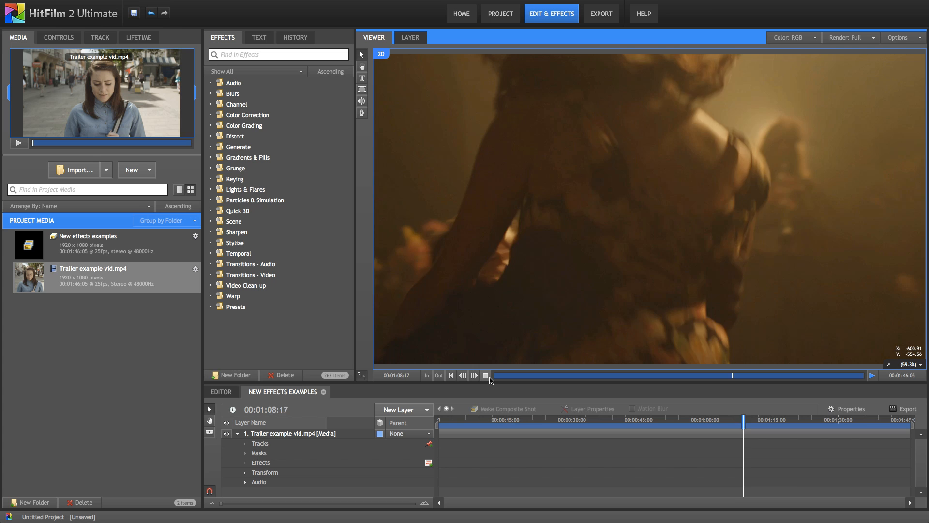
pyautogui.click(463, 375)
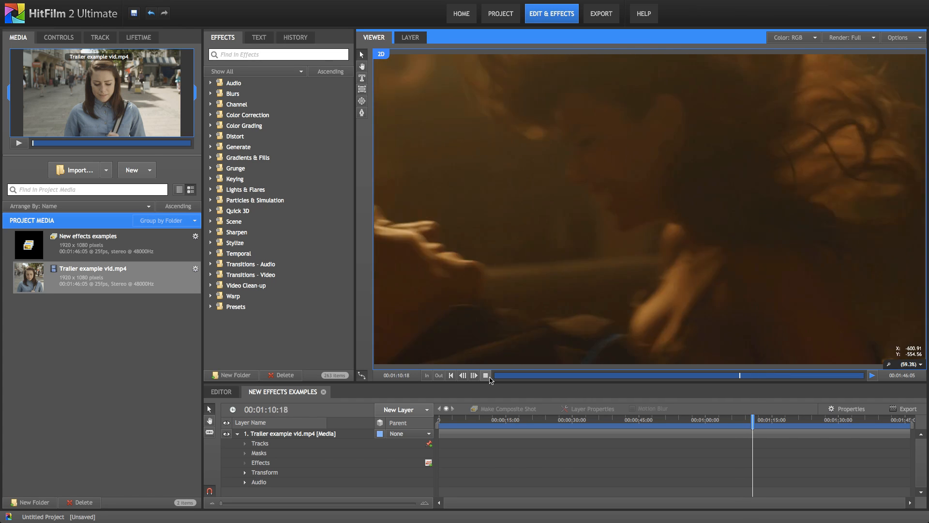
pyautogui.click(486, 375)
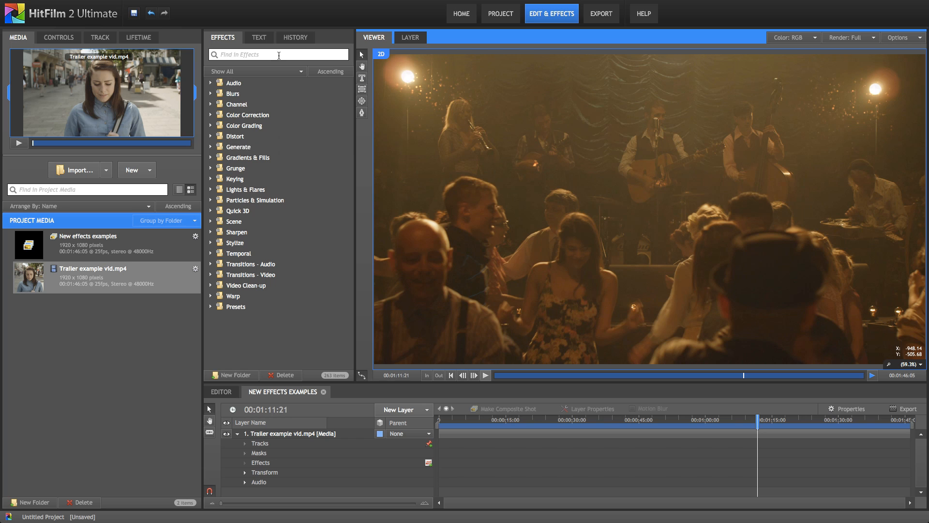
# - Search 'ana' for Anamorphic Lens Flare, clear the search and expand Lights & Flares
pyautogui.write('ana')
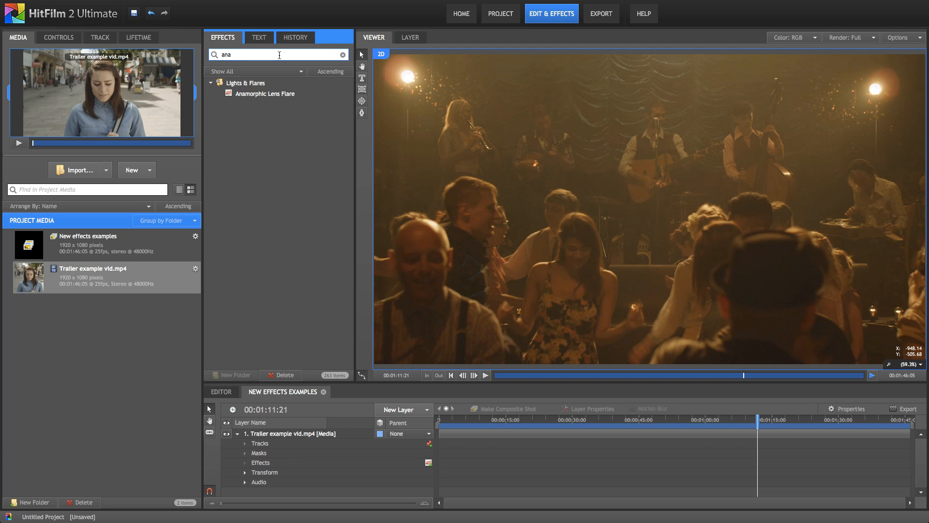
pyautogui.click(265, 94)
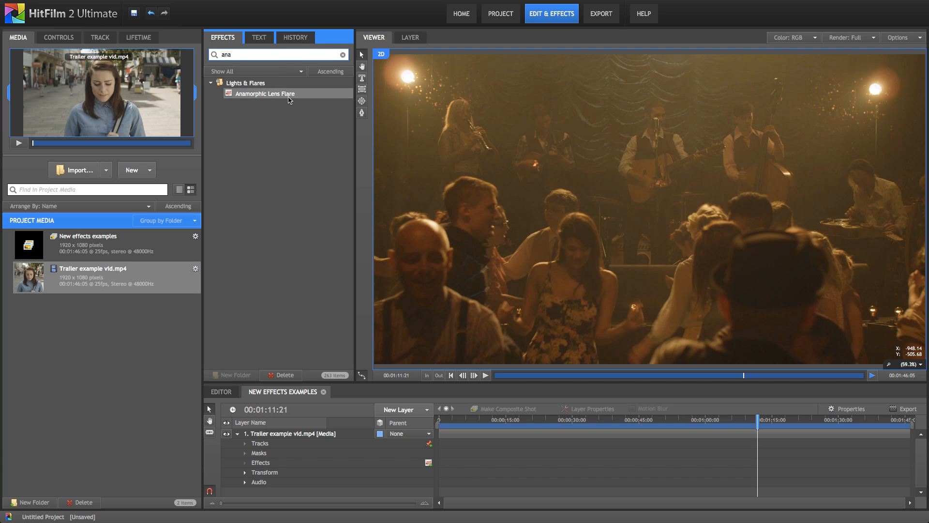
pyautogui.click(343, 54)
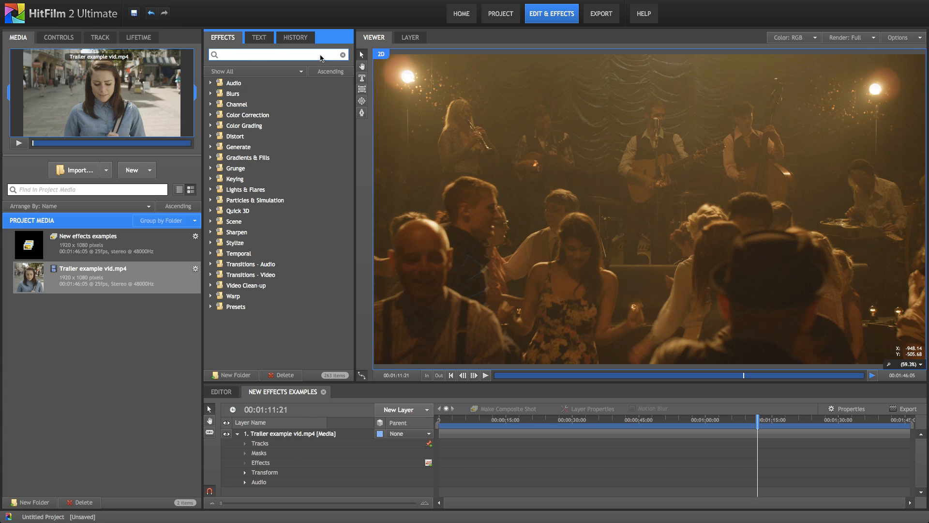
pyautogui.click(211, 190)
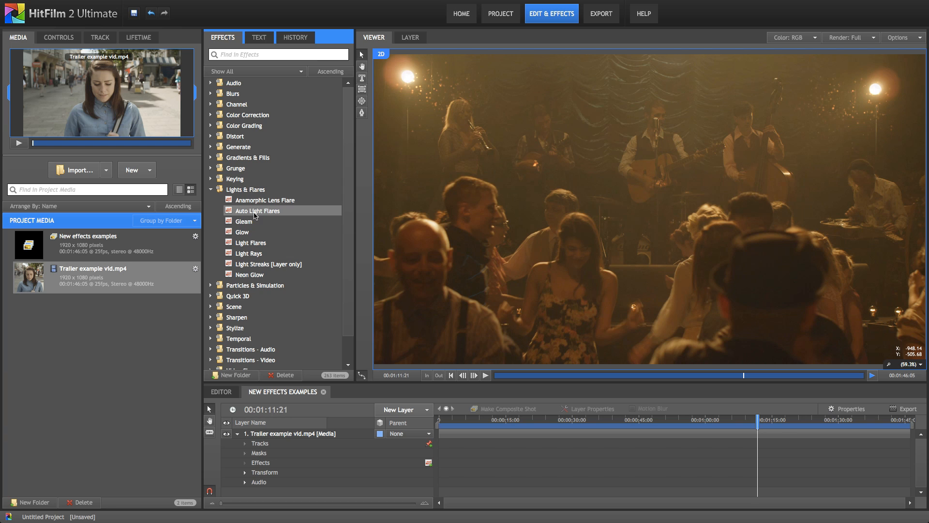
# - Try Light Flares on the trailer layer, moving the flare toward the band, then remove it
pyautogui.click(251, 242)
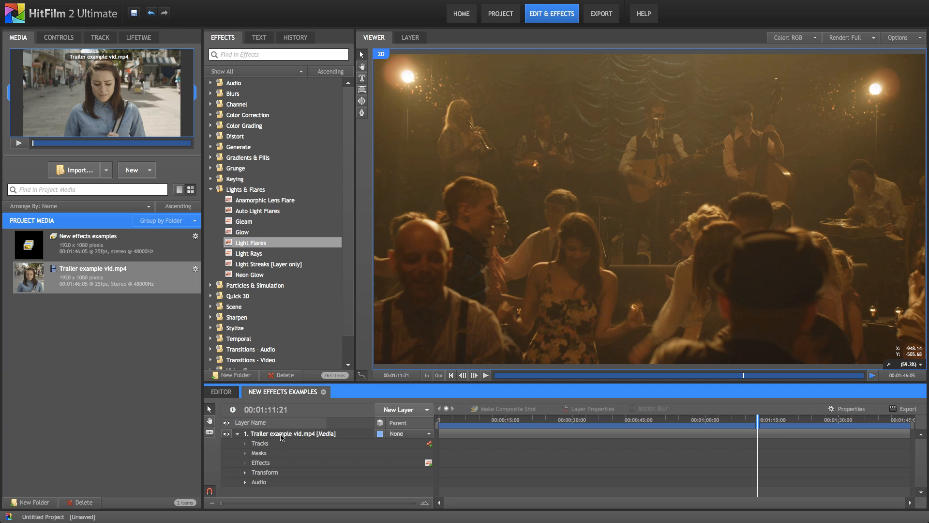
pyautogui.doubleClick(250, 242)
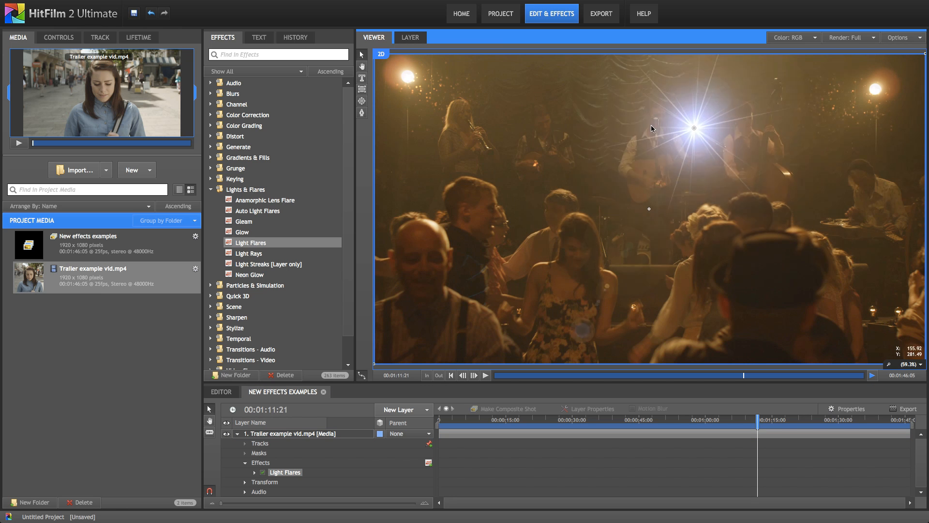
pyautogui.moveTo(693, 127); pyautogui.dragTo(586, 246)
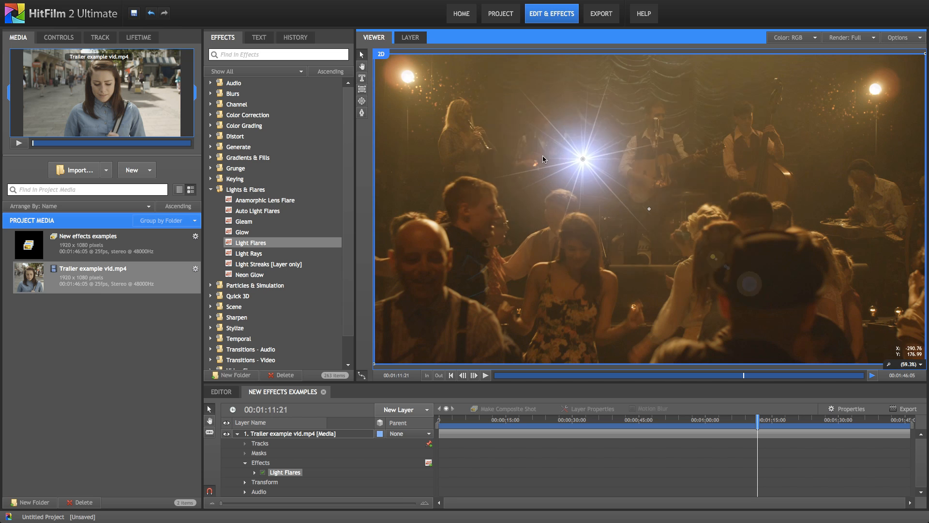
pyautogui.moveTo(583, 159); pyautogui.dragTo(755, 242)
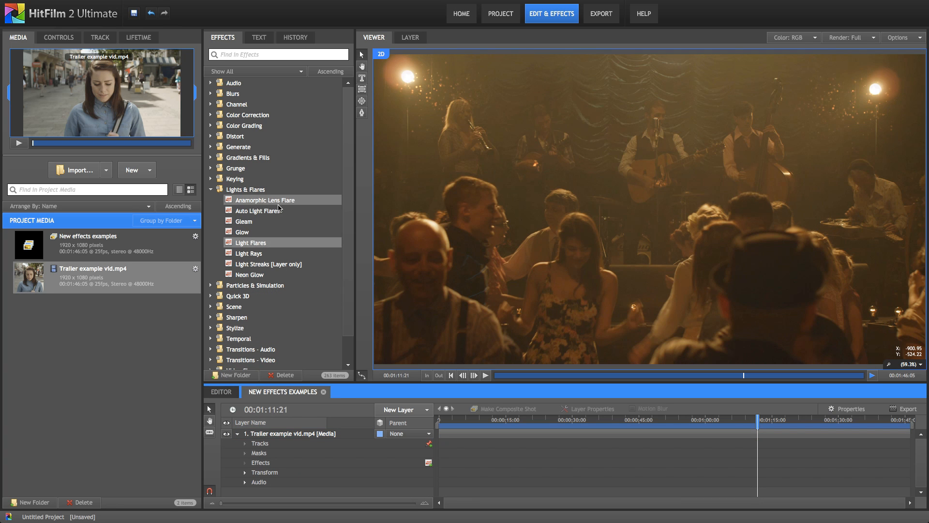
# - Add Anamorphic Lens Flare to the trailer layer and show its Threshold 0.65 / Intensity 2.00 settings
pyautogui.click(265, 199)
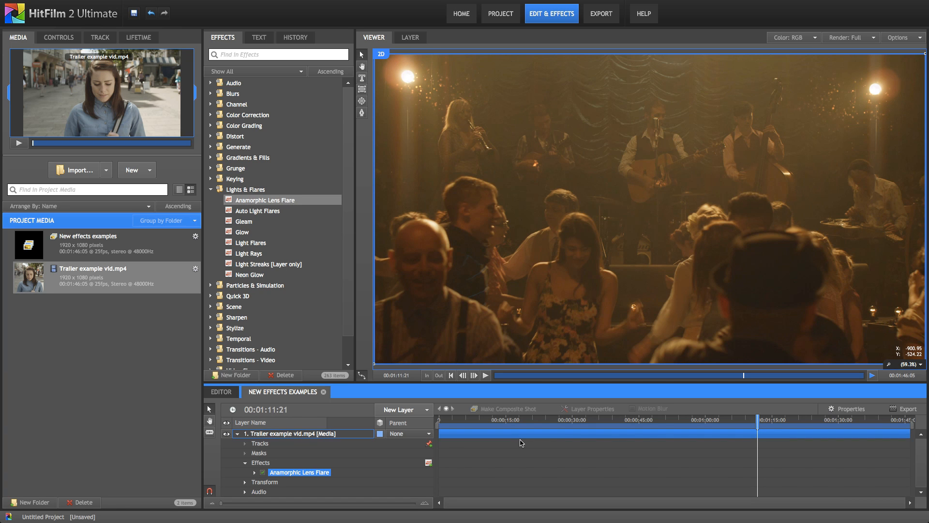
pyautogui.moveTo(407, 141)
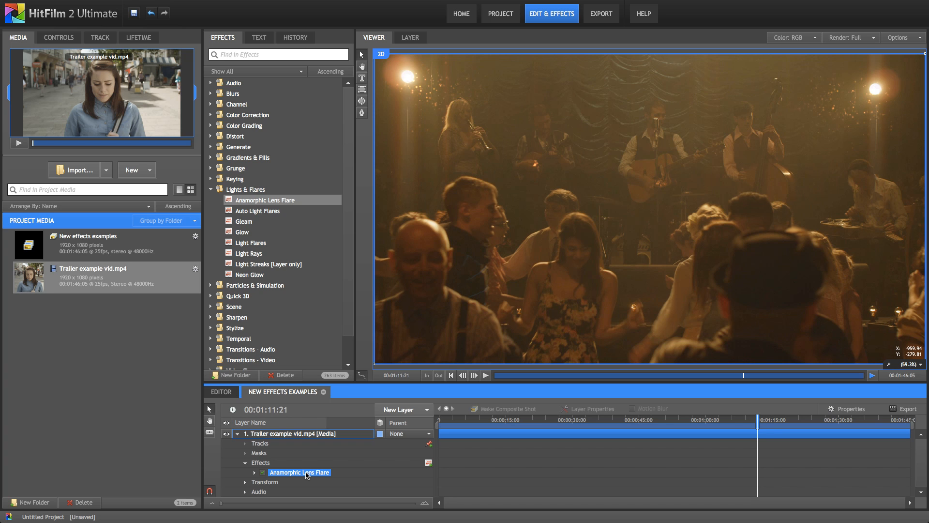
pyautogui.click(58, 37)
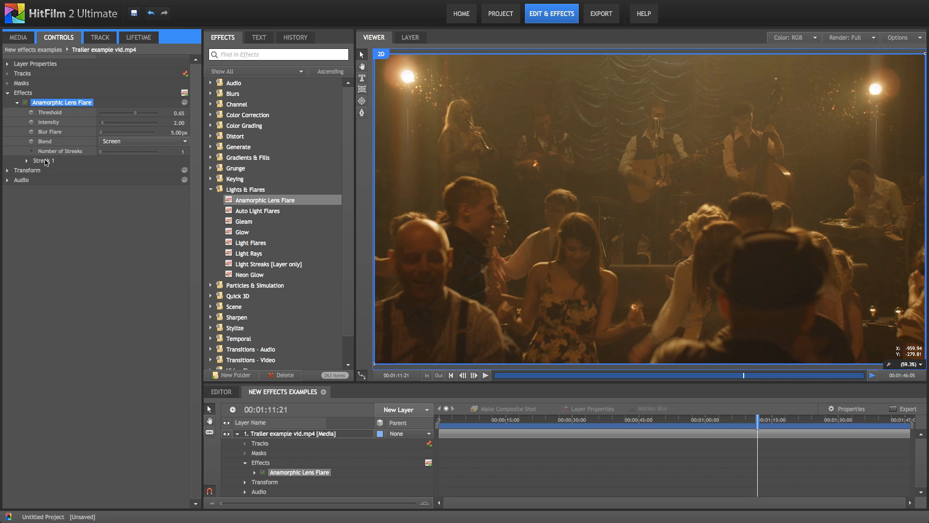
# - Sweep the flare Threshold up to ~0.93 and down to 0, settling near 0.14
pyautogui.click(50, 113)
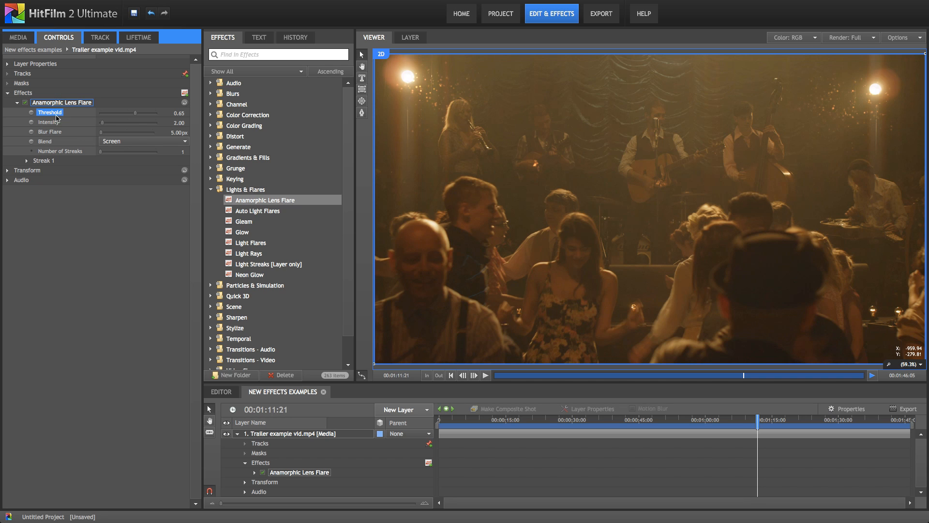
pyautogui.moveTo(126, 120)
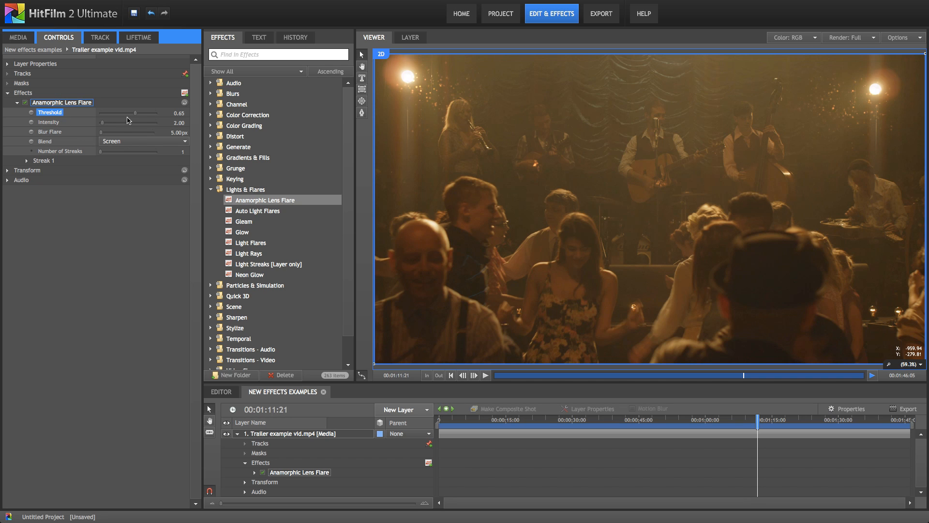
pyautogui.moveTo(126, 120)
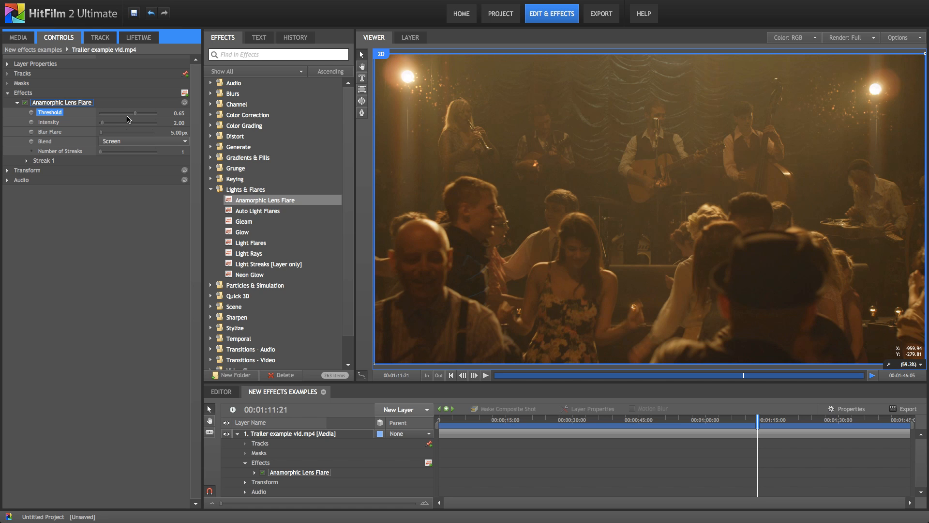
pyautogui.moveTo(128, 113); pyautogui.dragTo(140, 113)
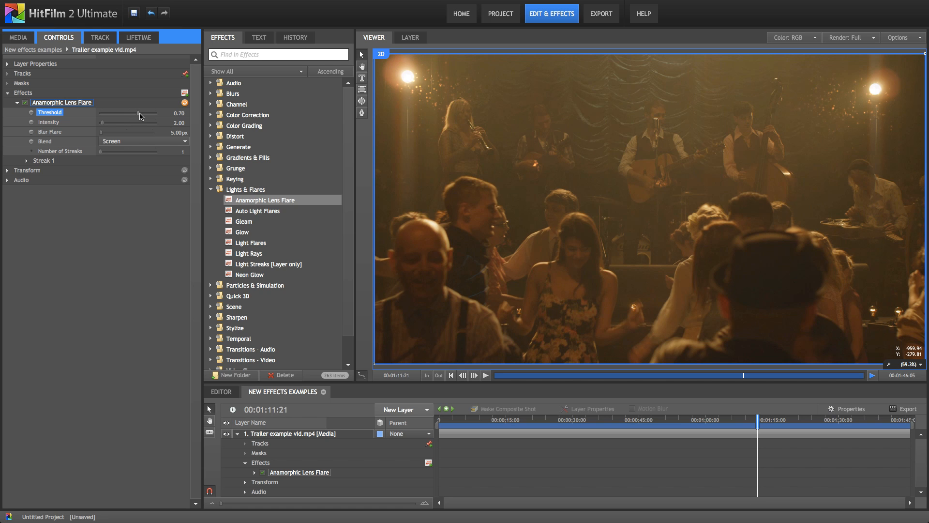
pyautogui.moveTo(139, 114); pyautogui.dragTo(154, 114)
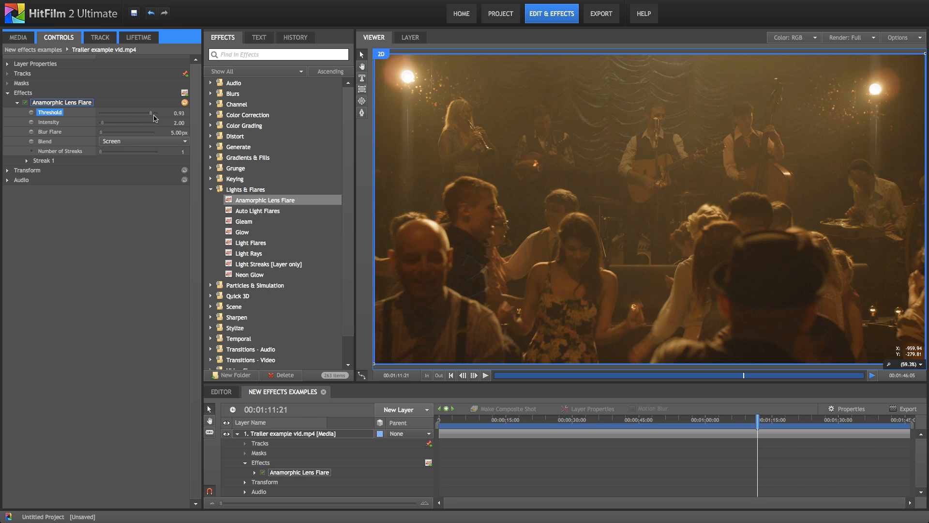
pyautogui.moveTo(149, 112); pyautogui.dragTo(151, 112)
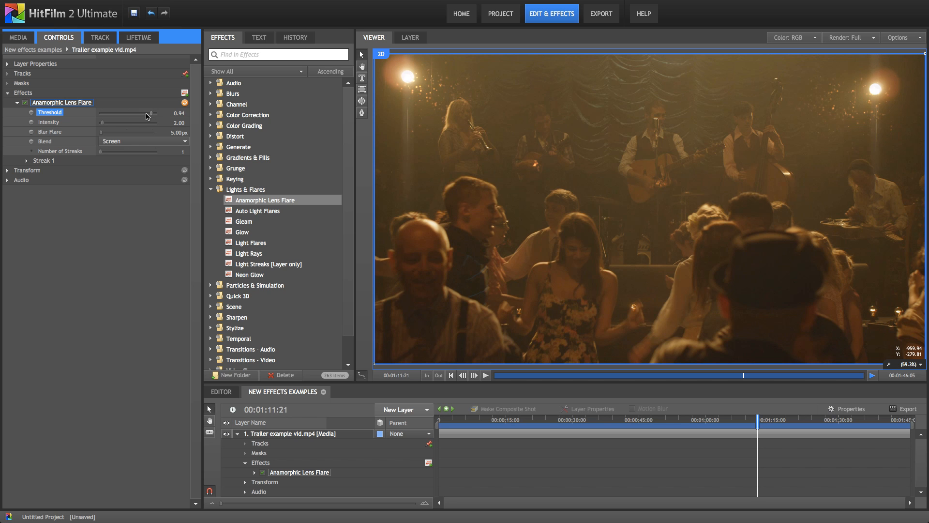
pyautogui.moveTo(147, 114); pyautogui.dragTo(117, 114)
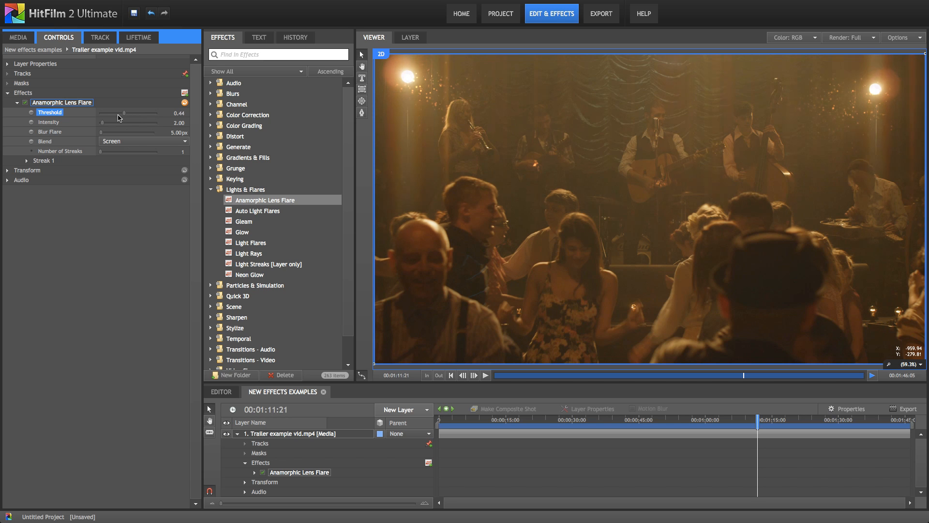
pyautogui.moveTo(124, 112); pyautogui.dragTo(109, 112)
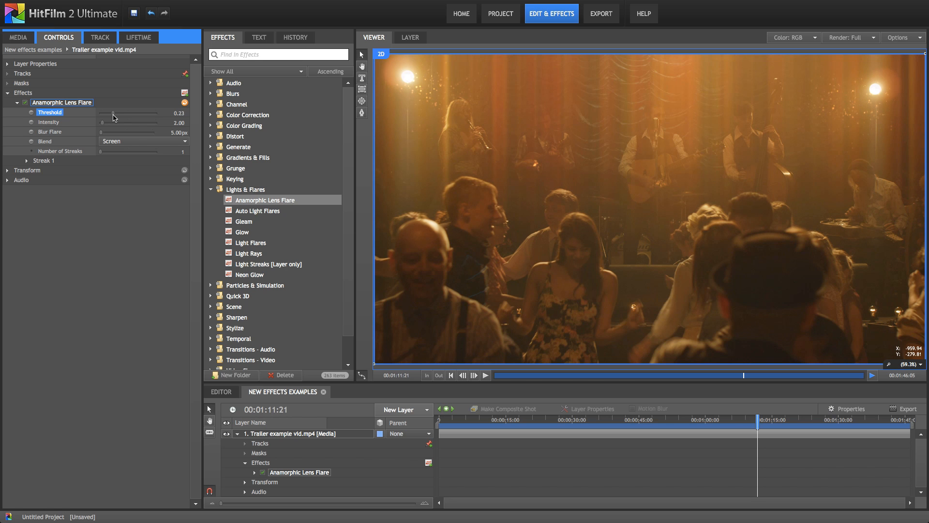
pyautogui.moveTo(113, 113); pyautogui.dragTo(95, 113)
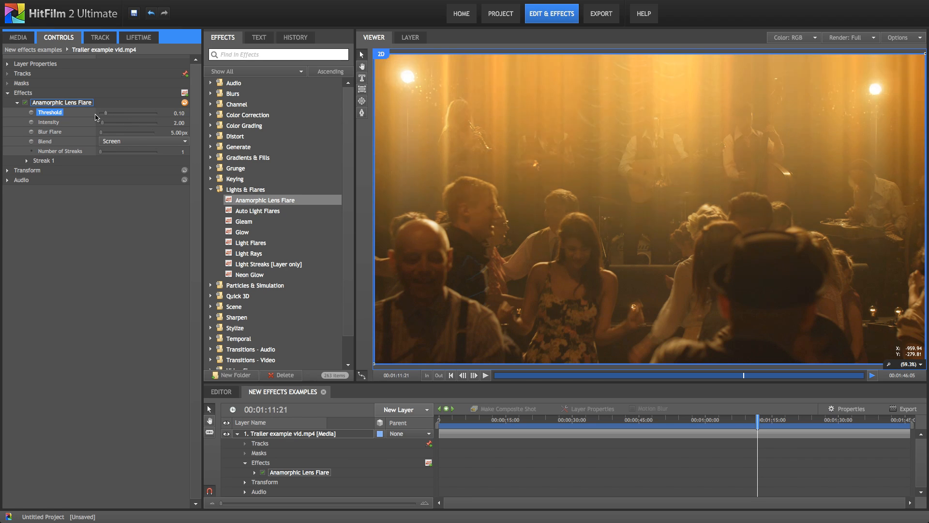
pyautogui.moveTo(133, 112); pyautogui.dragTo(100, 113)
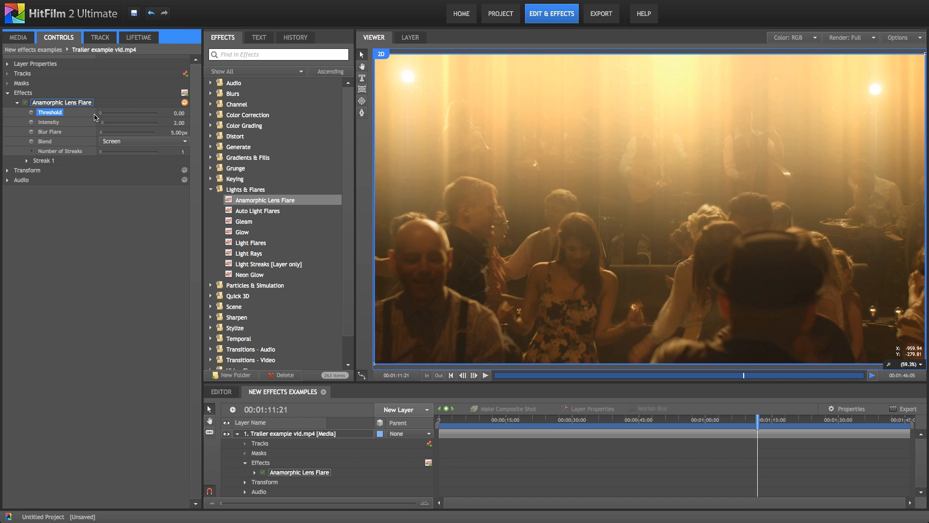
pyautogui.moveTo(100, 117)
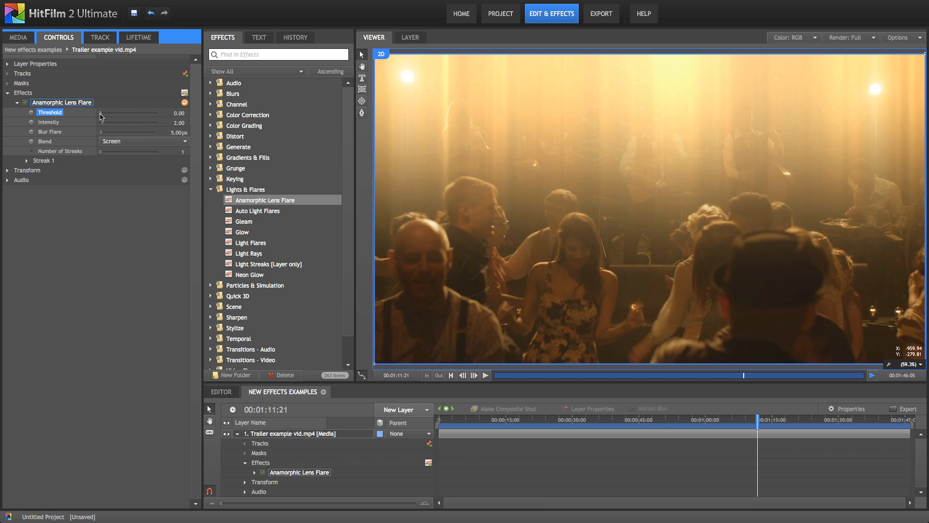
pyautogui.moveTo(100, 112); pyautogui.dragTo(110, 112)
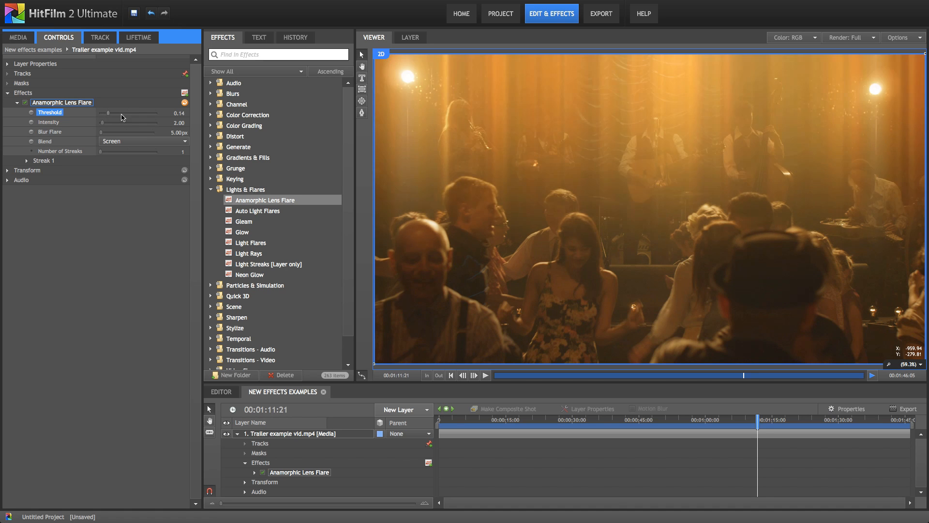
pyautogui.moveTo(109, 112); pyautogui.dragTo(146, 112)
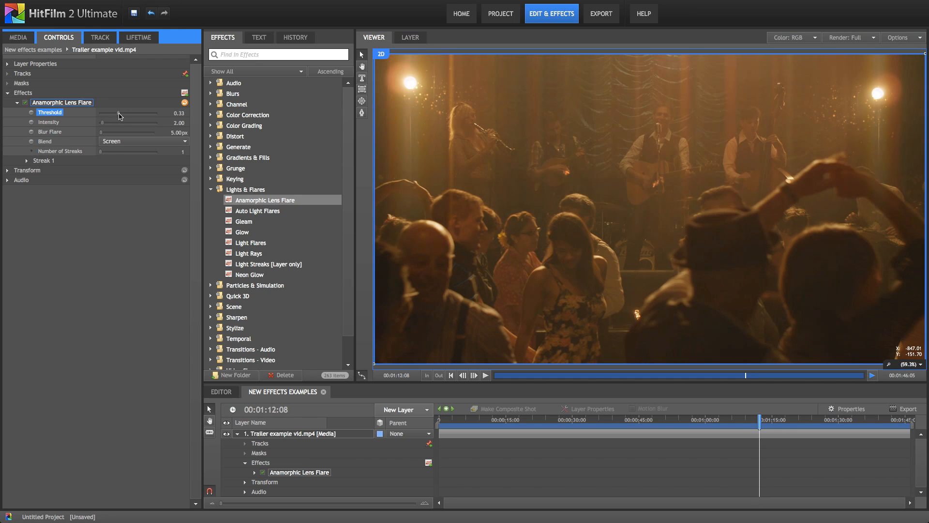
# - Raise the flare Intensity through 17.5 and 35, settling at 12.00
pyautogui.moveTo(118, 113); pyautogui.dragTo(122, 113)
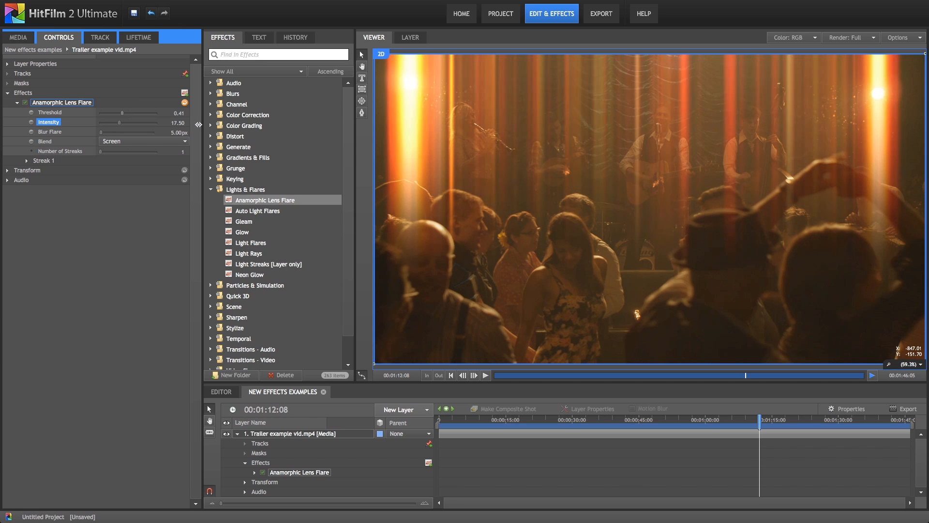
pyautogui.moveTo(122, 122); pyautogui.dragTo(160, 122)
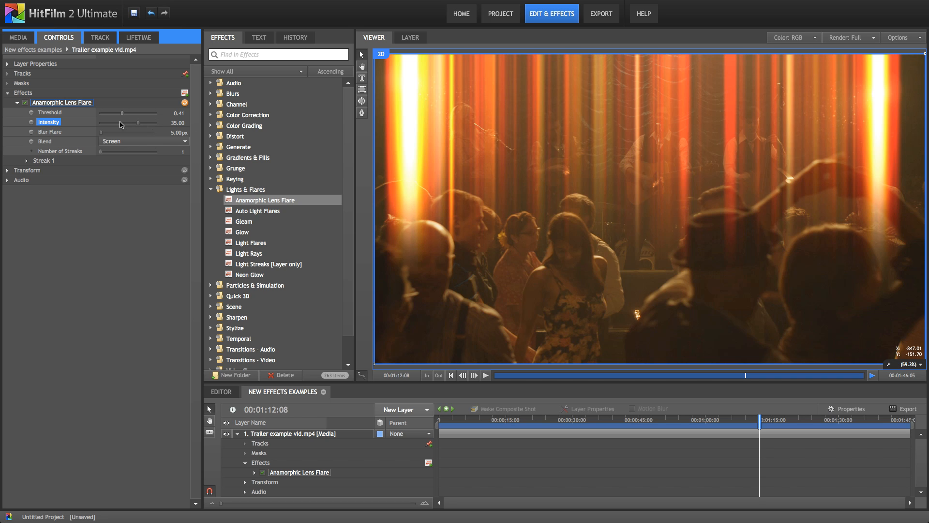
pyautogui.moveTo(211, 123)
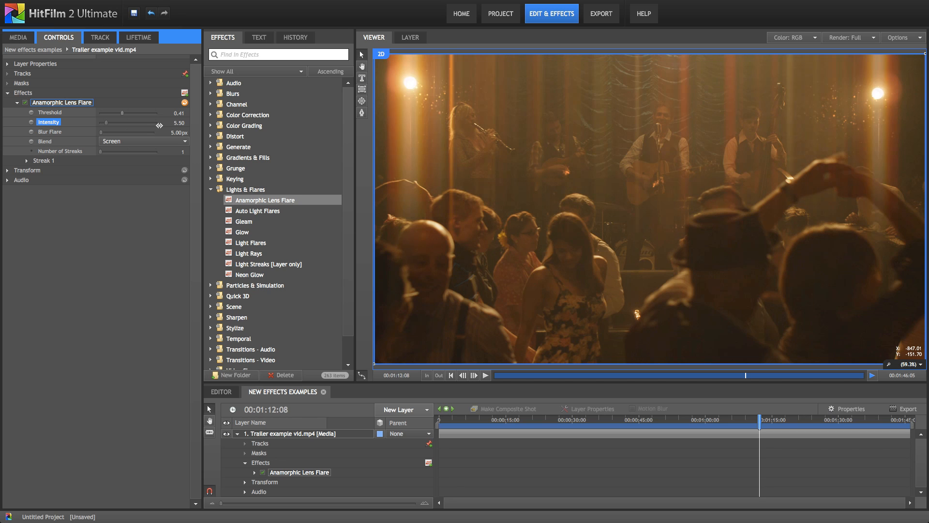
pyautogui.moveTo(122, 122); pyautogui.dragTo(135, 128)
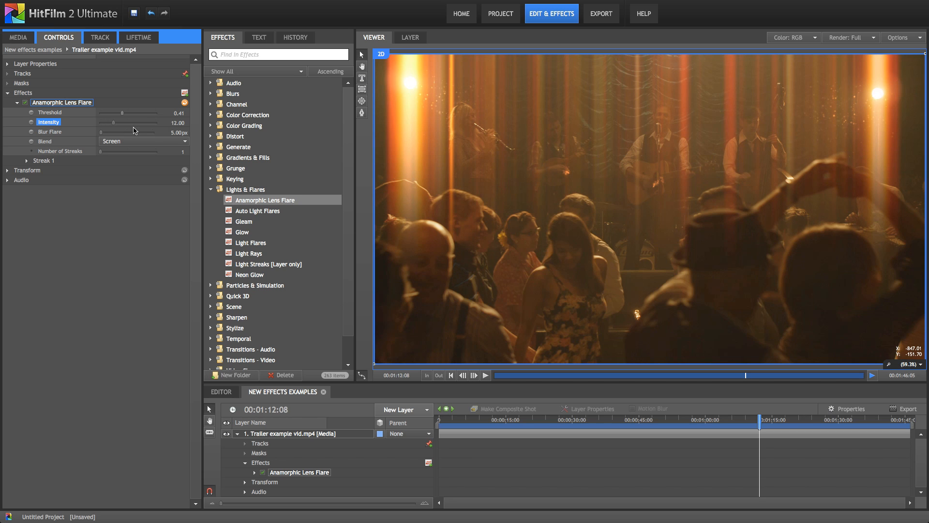
pyautogui.click(50, 132)
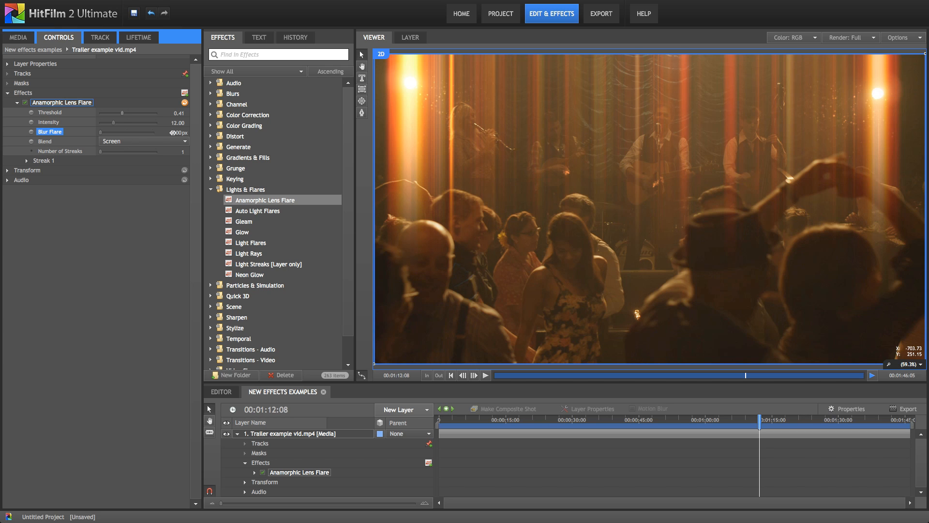
# - Increase Blur Flare to 57.00px for a hazy warm glow over the band
pyautogui.moveTo(101, 132); pyautogui.dragTo(172, 131)
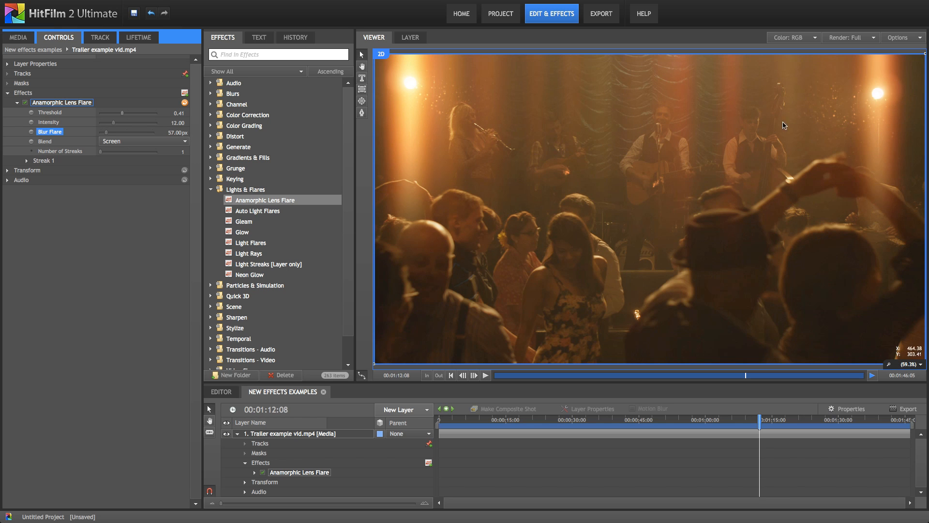
pyautogui.moveTo(544, 164)
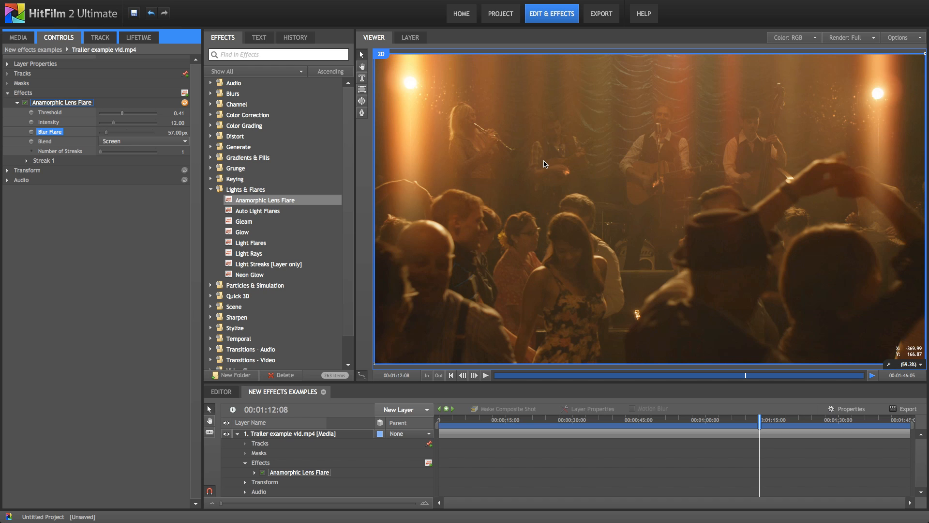
pyautogui.moveTo(106, 135)
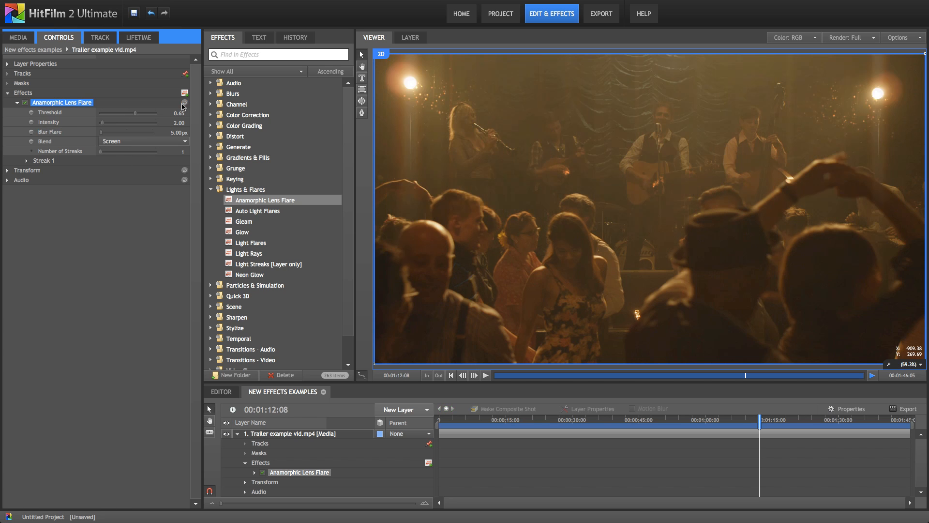
pyautogui.moveTo(45, 143)
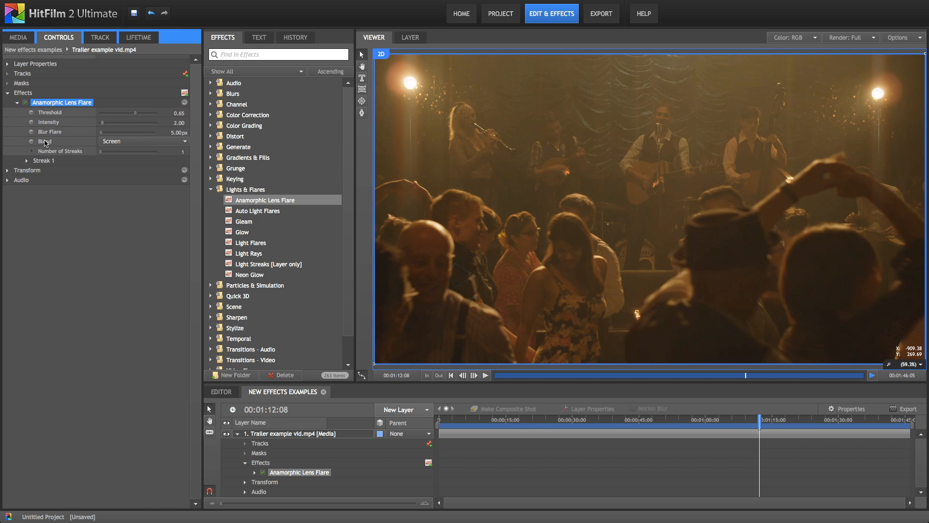
# - Set the flare Blend to None and lower Threshold to view the streaks alone
pyautogui.click(45, 141)
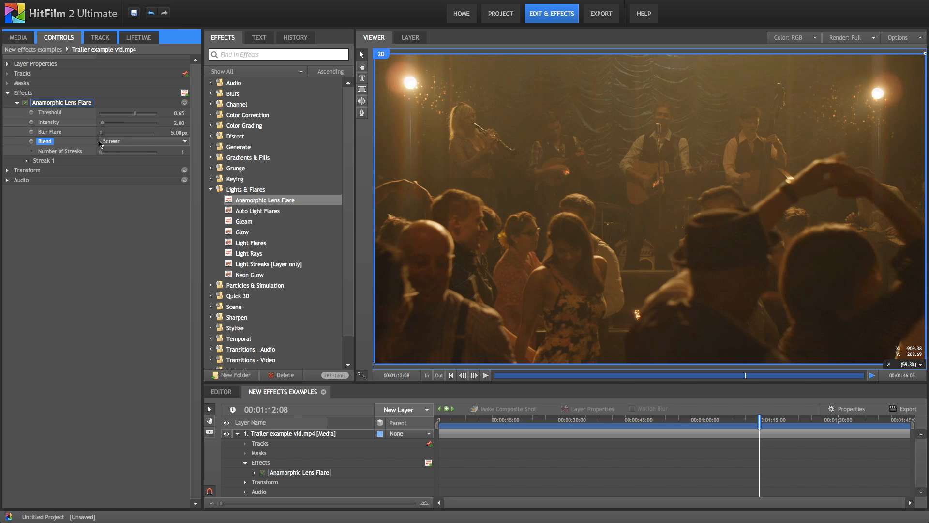
pyautogui.click(142, 141)
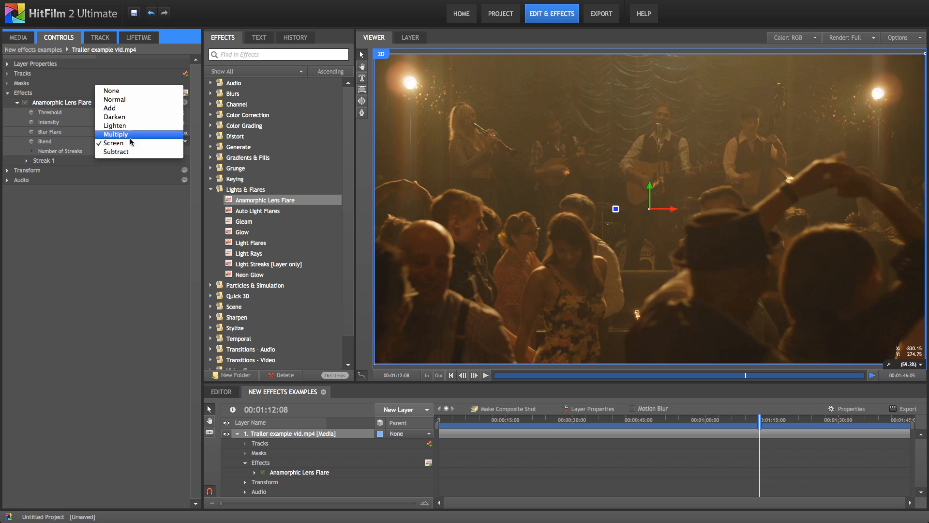
pyautogui.click(111, 91)
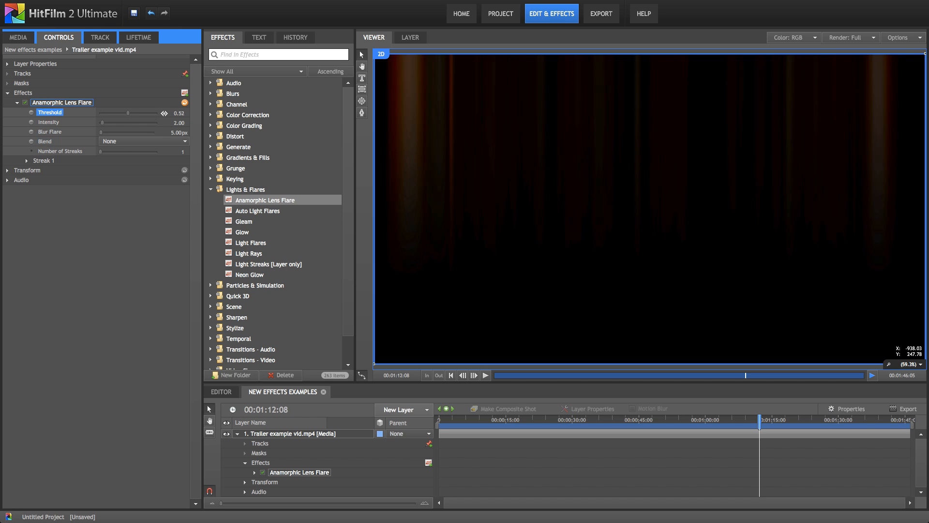
pyautogui.moveTo(141, 112); pyautogui.dragTo(121, 112)
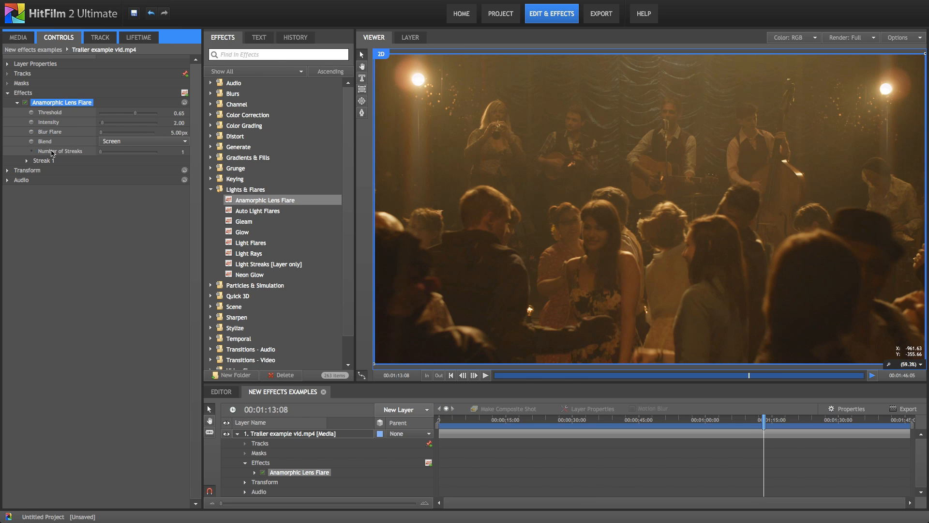
# - Set Number of Streaks to 6, then reset the lens flare to its defaults
pyautogui.click(59, 151)
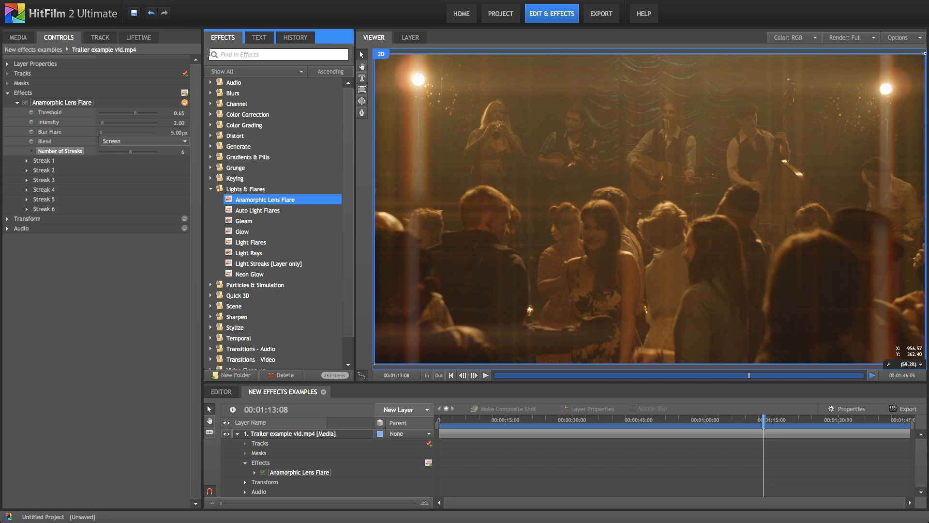
pyautogui.moveTo(184, 103)
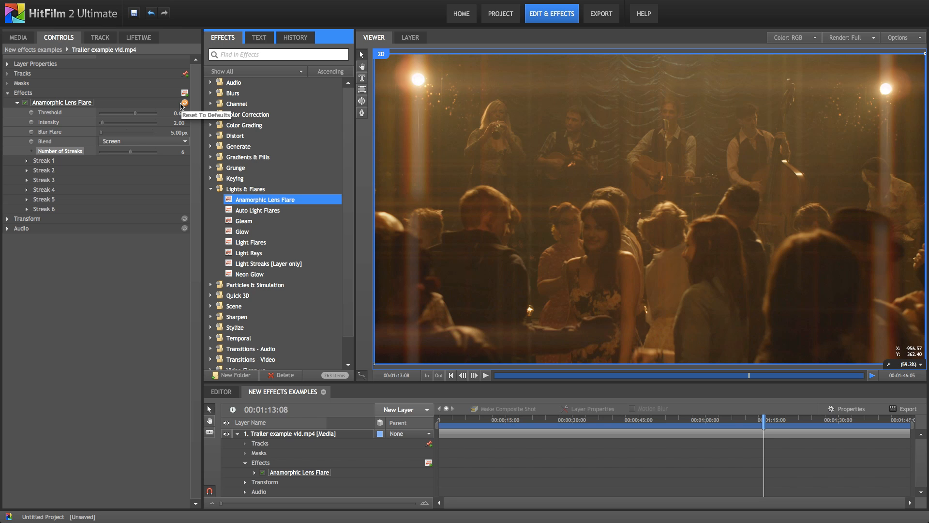
pyautogui.click(184, 103)
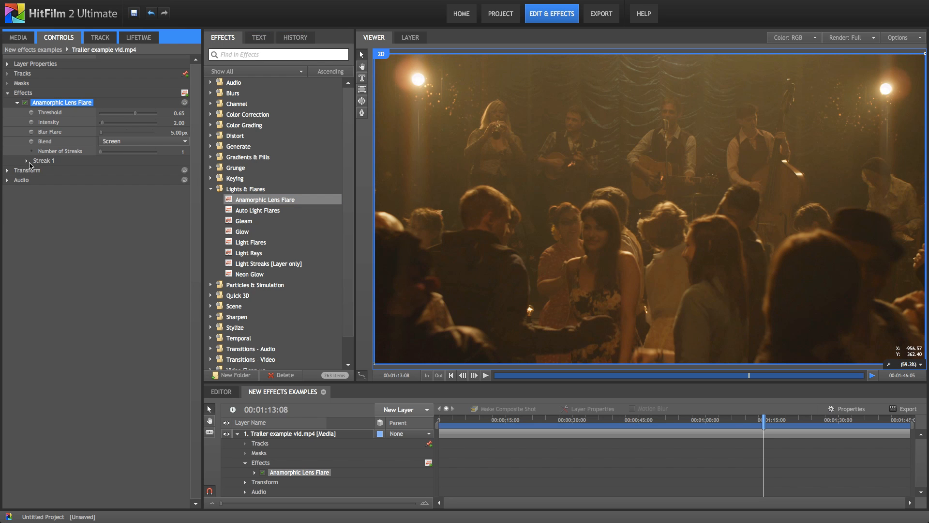
# - Set flare Intensity to 9.50 and shorten Streak 1 Length to 46
pyautogui.click(26, 161)
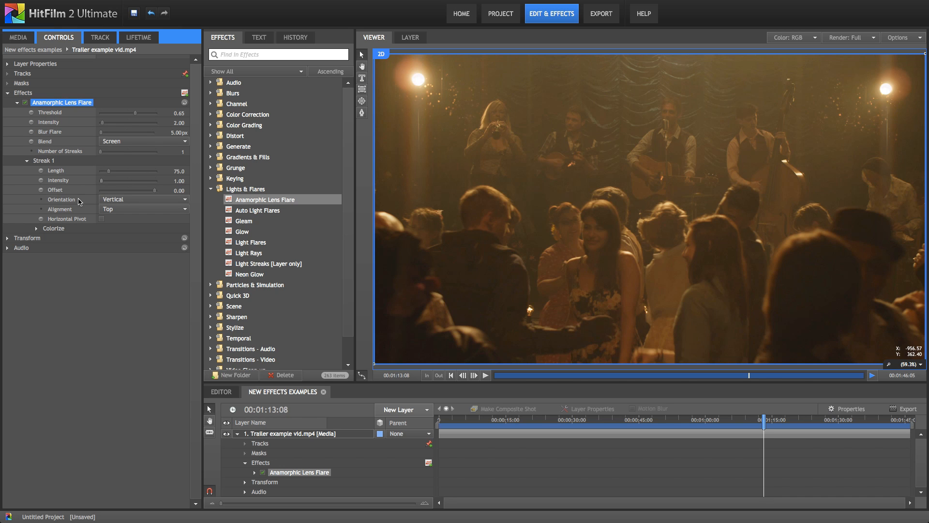
pyautogui.moveTo(123, 175)
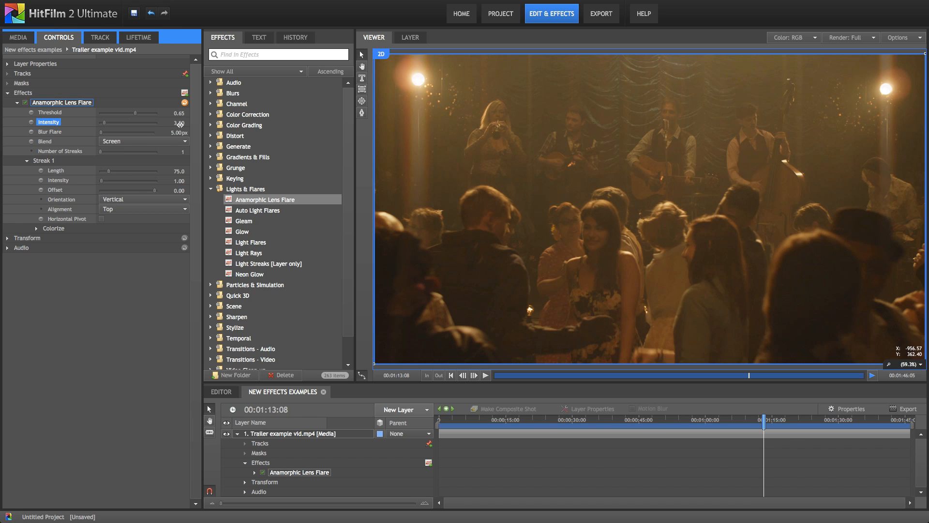
pyautogui.moveTo(172, 122); pyautogui.dragTo(187, 122)
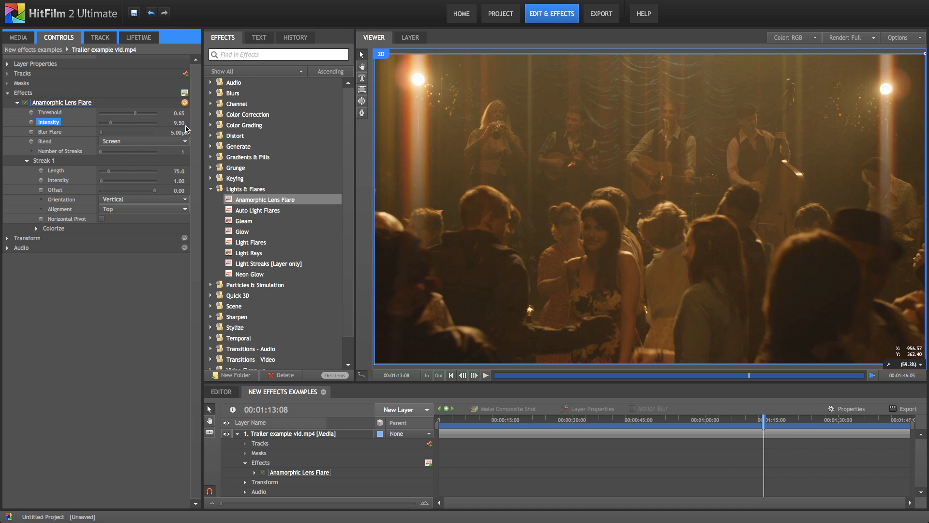
pyautogui.moveTo(108, 176)
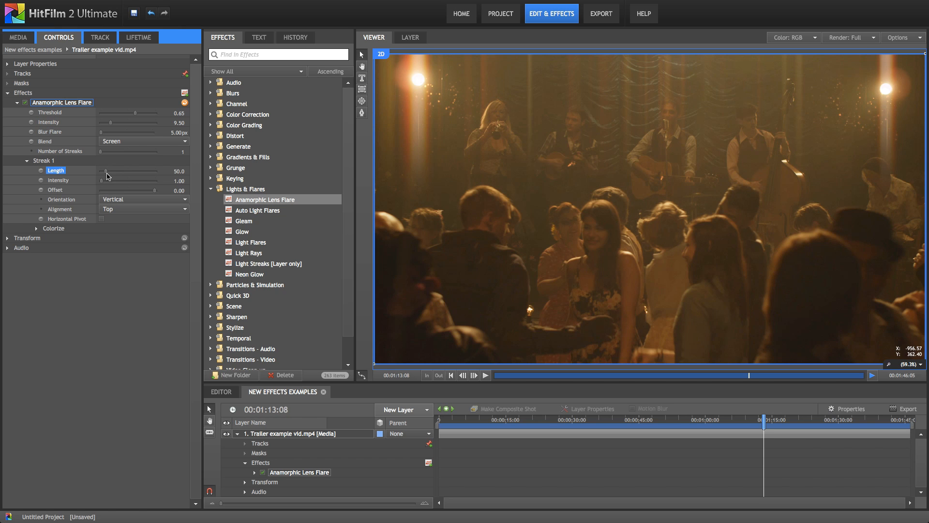
pyautogui.moveTo(107, 170); pyautogui.dragTo(105, 170)
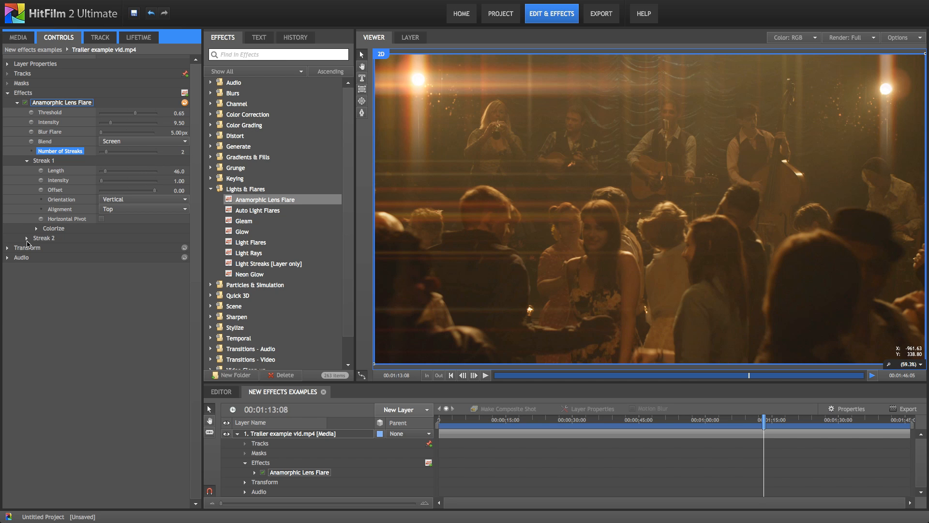
# - Lower Streak 1 intensity to 0.5 under Streak 2's settings, then reset the flare to defaults
pyautogui.click(27, 238)
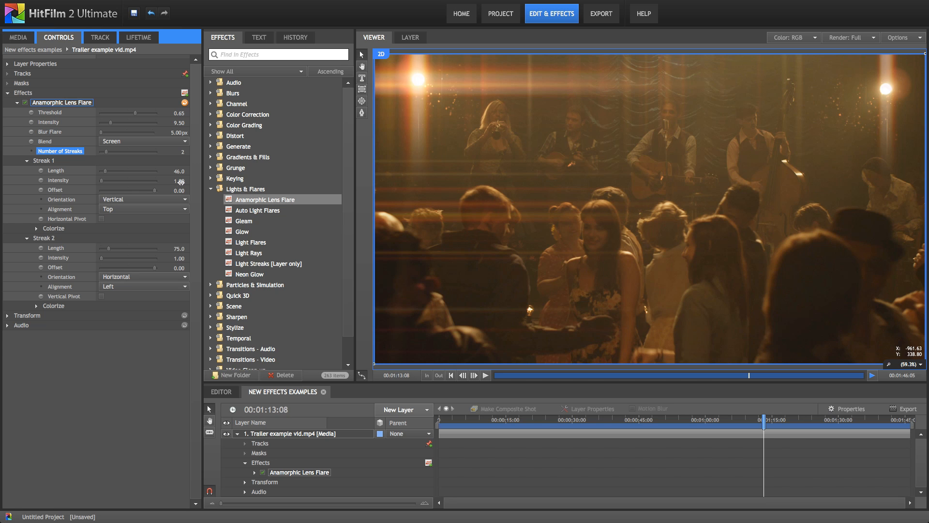
pyautogui.click(58, 180)
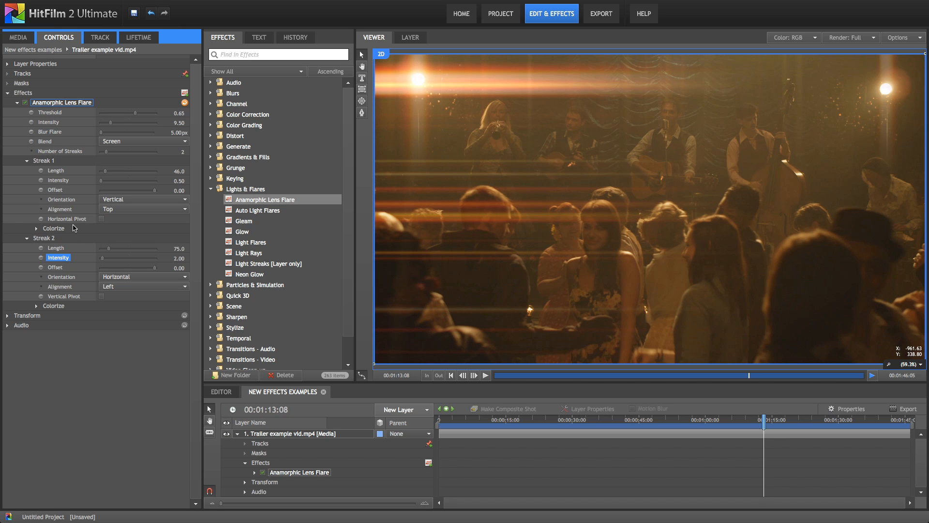
pyautogui.click(54, 267)
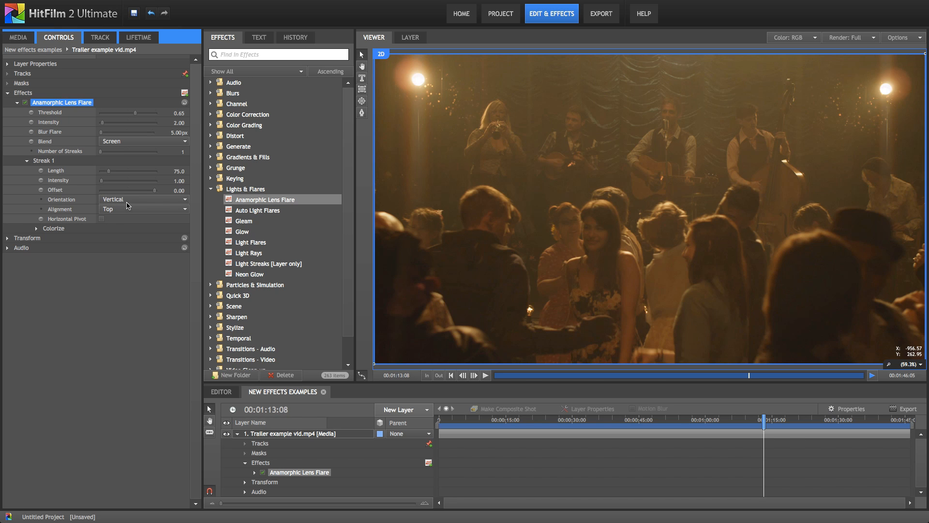
# - Make Streak 1 horizontal at Intensity 4.00 and check it on a frame near 01:11:14
pyautogui.click(142, 199)
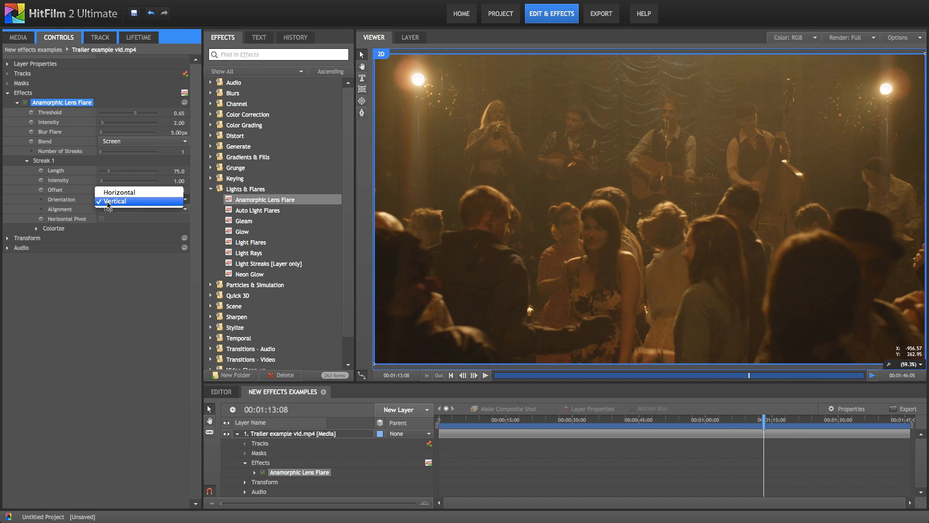
pyautogui.click(118, 191)
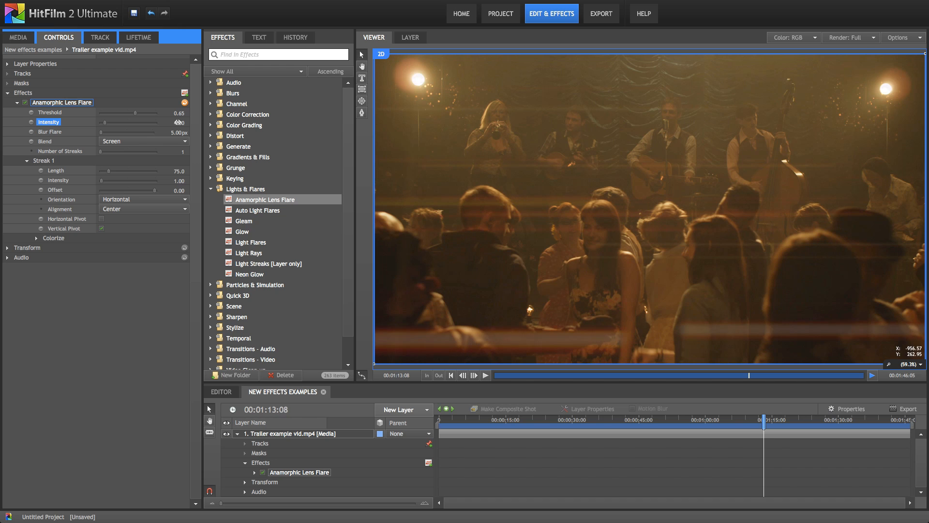
pyautogui.moveTo(178, 122); pyautogui.dragTo(179, 122)
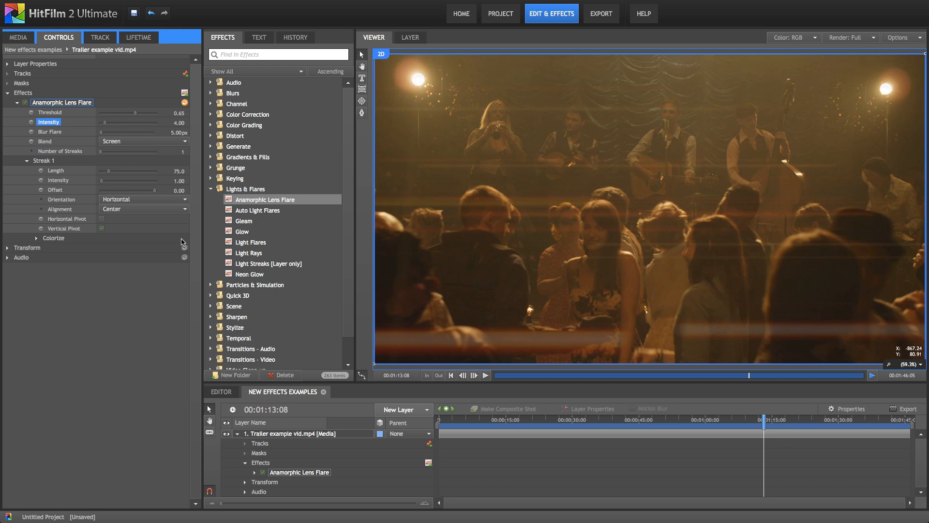
pyautogui.moveTo(105, 214)
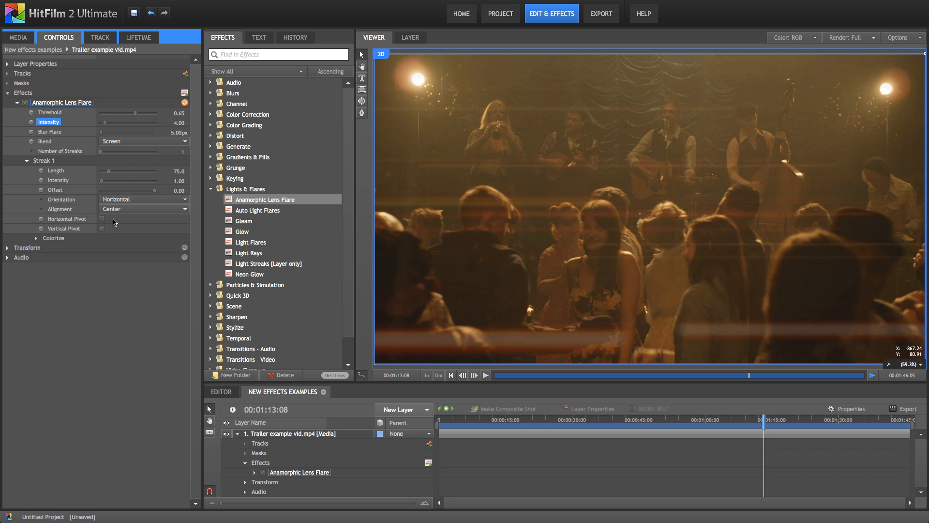
pyautogui.moveTo(102, 230)
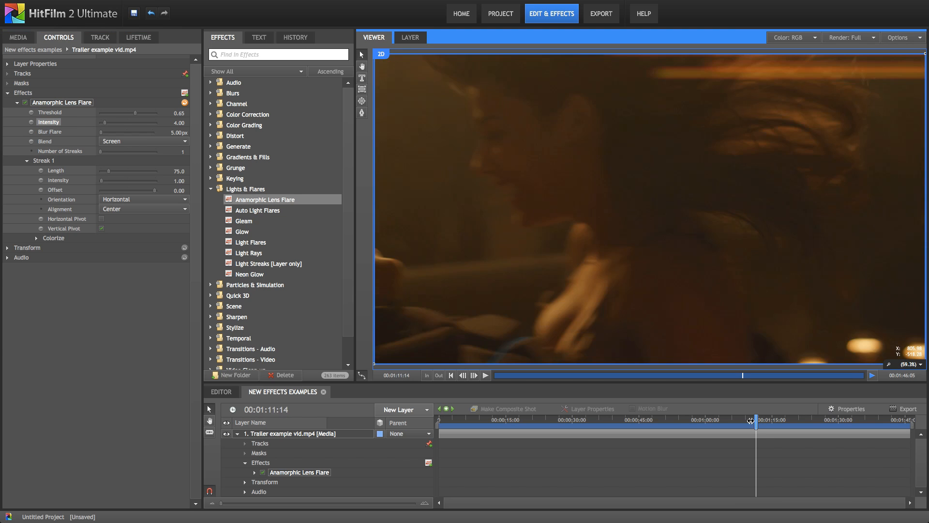
pyautogui.moveTo(750, 421); pyautogui.dragTo(755, 421)
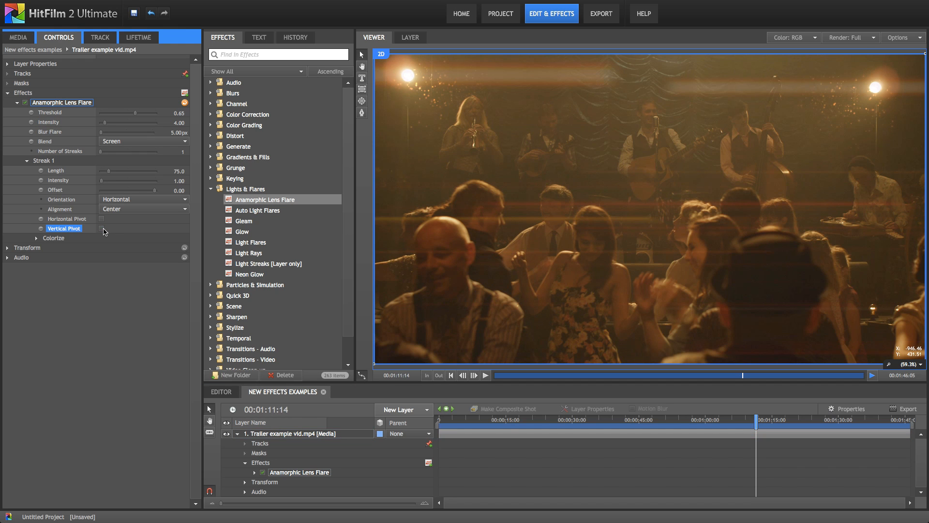
pyautogui.moveTo(396, 81)
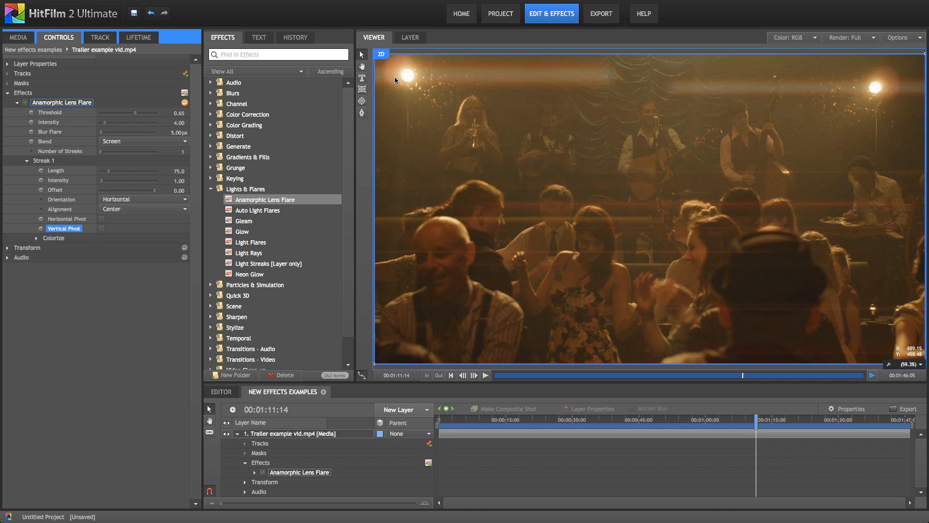
pyautogui.moveTo(492, 73)
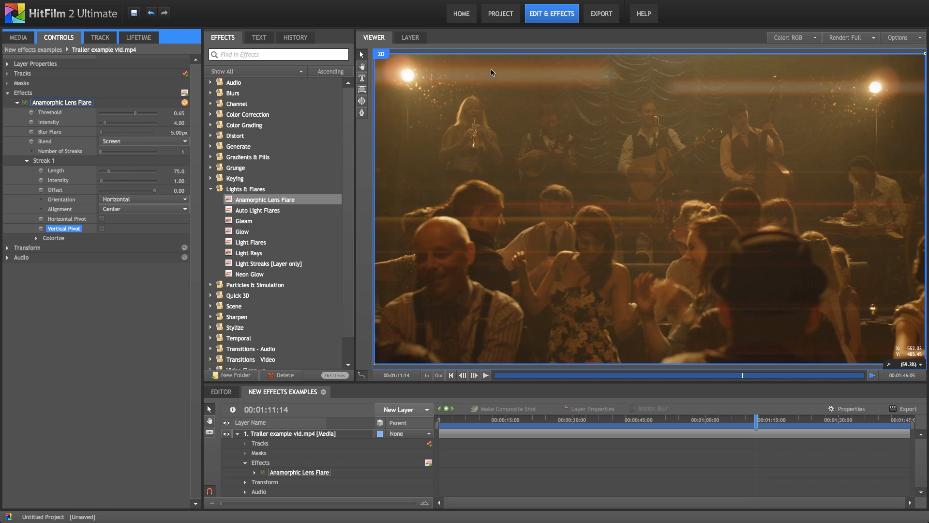
# - Tint the flare streaks blue via Colorize and lower the flare Intensity to 2.00
pyautogui.click(38, 238)
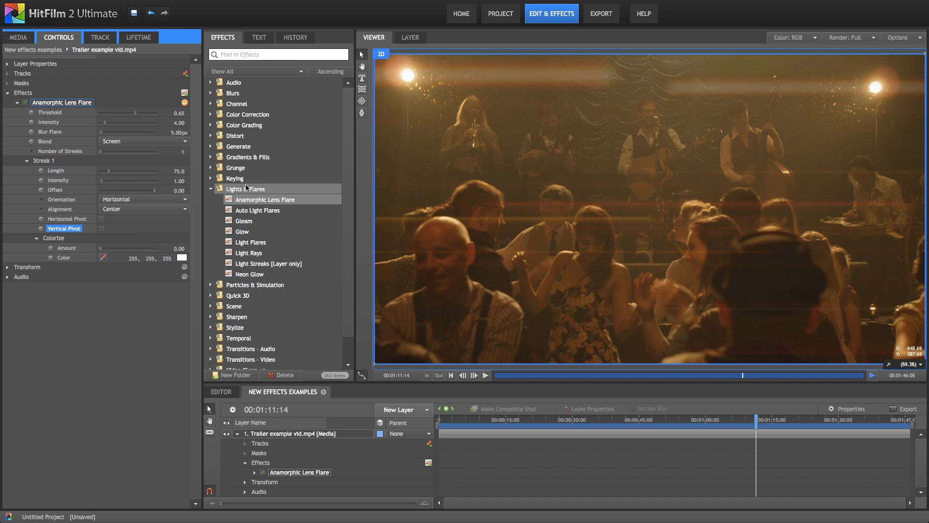
pyautogui.moveTo(323, 125)
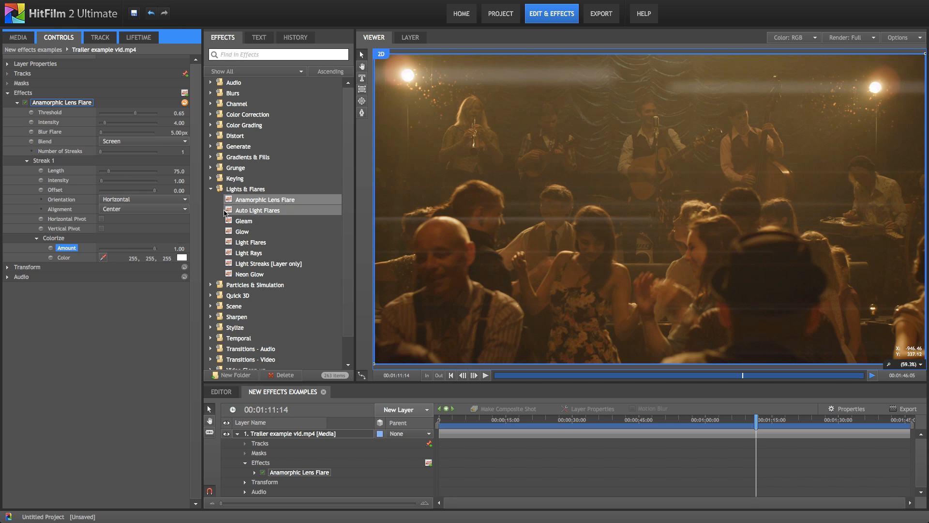
pyautogui.click(182, 257)
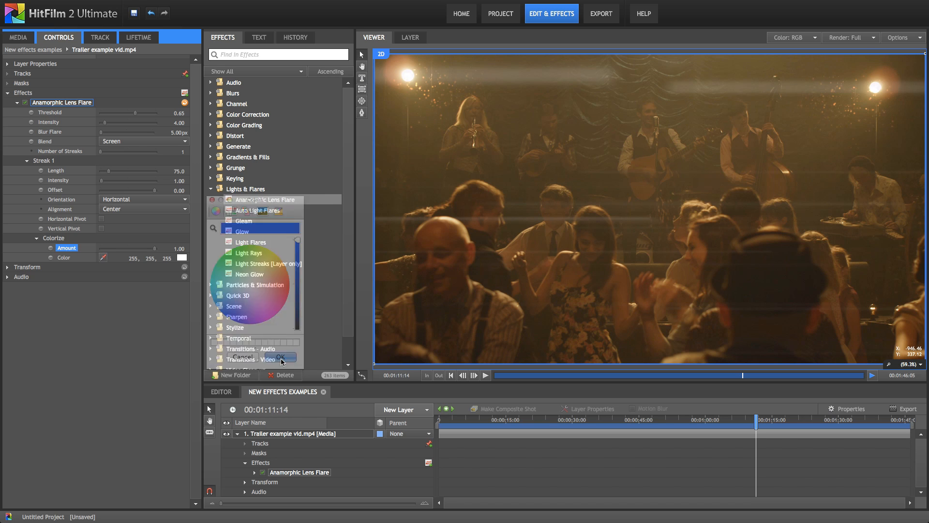
pyautogui.click(281, 357)
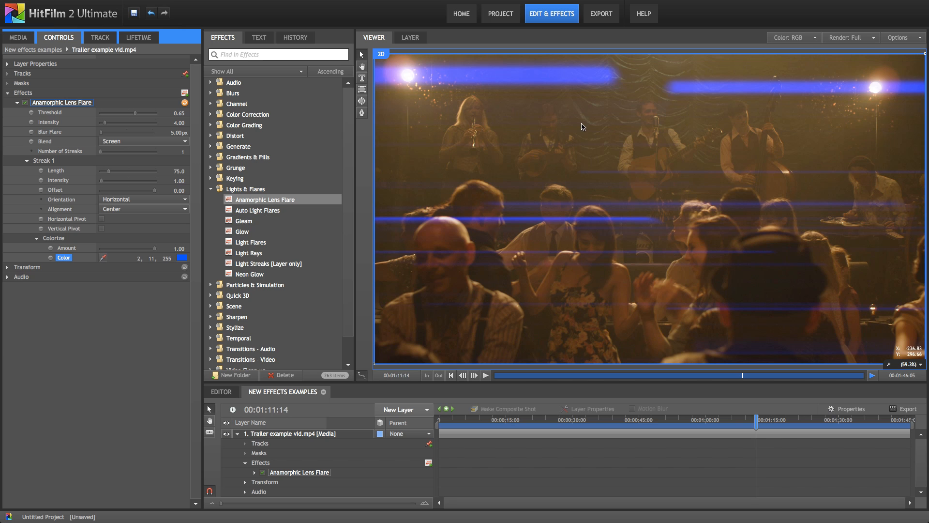
pyautogui.moveTo(173, 166)
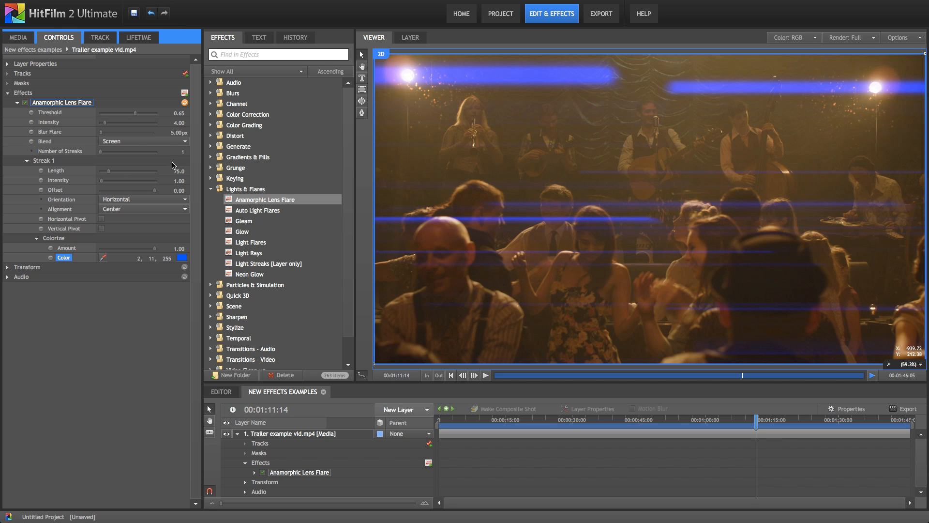
pyautogui.click(48, 122)
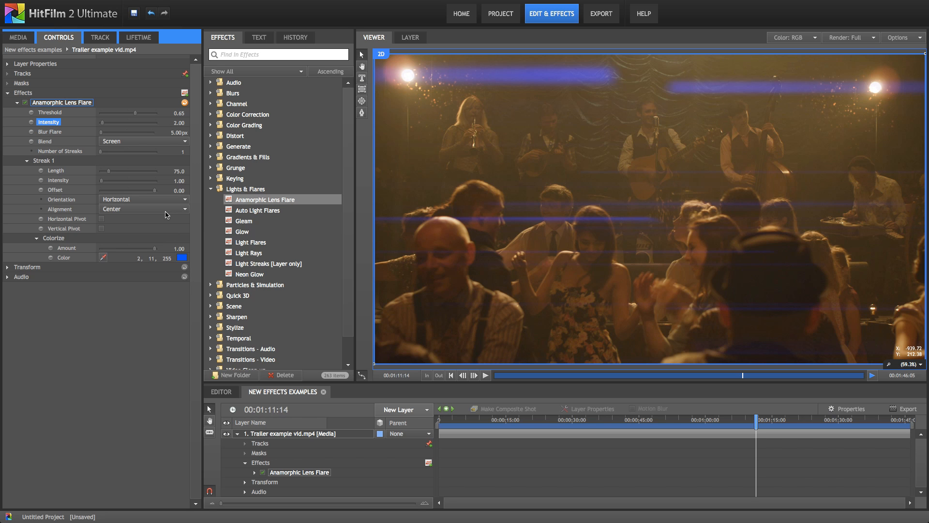
pyautogui.moveTo(152, 207)
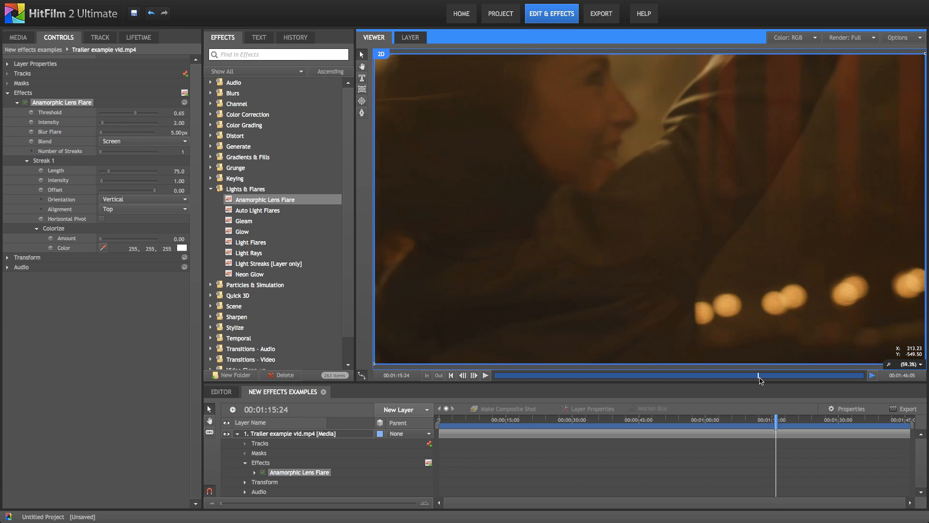
# - Move to the later singer shot, make the flare streaks horizontal and adjust the Threshold
pyautogui.moveTo(759, 374); pyautogui.dragTo(782, 374)
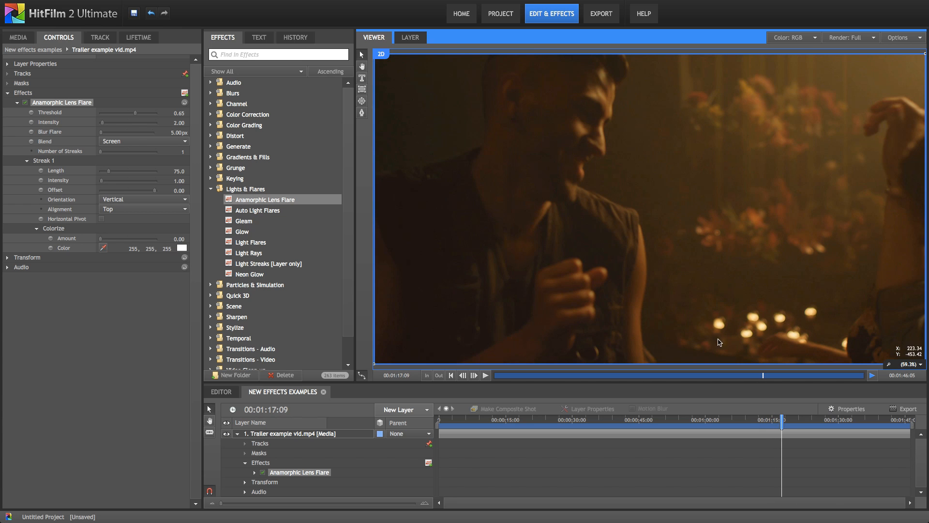
pyautogui.moveTo(764, 330)
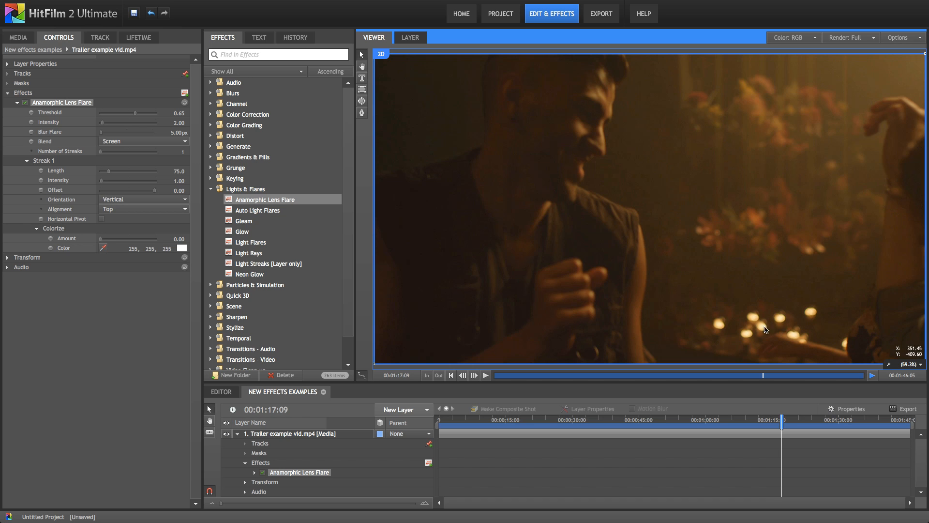
pyautogui.moveTo(715, 320)
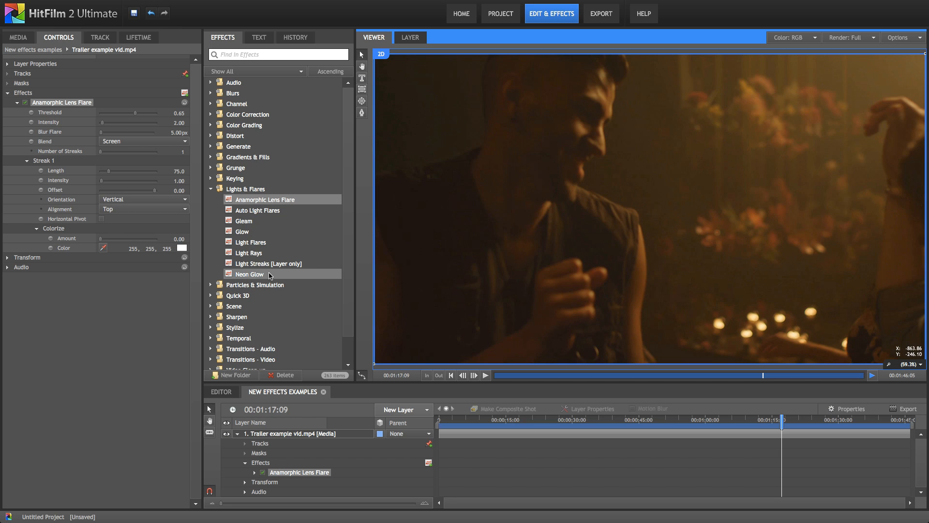
pyautogui.moveTo(158, 242)
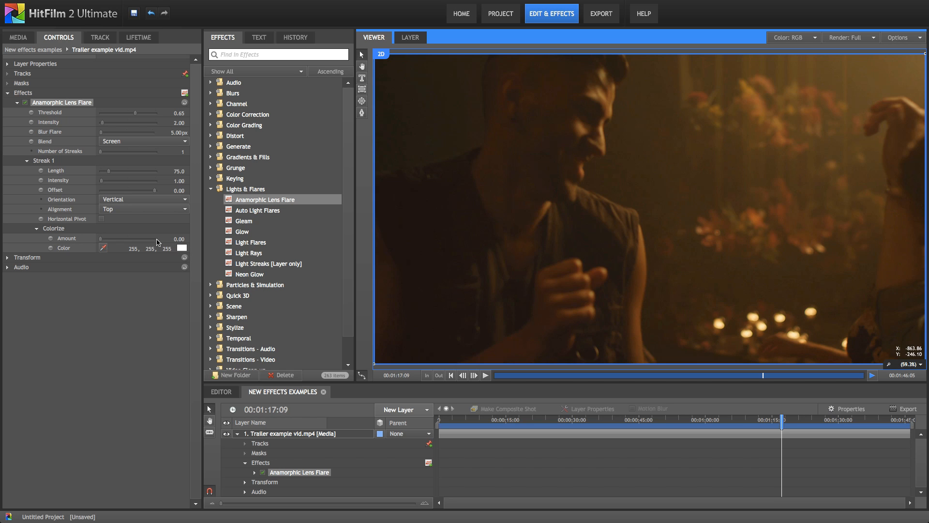
pyautogui.moveTo(114, 201)
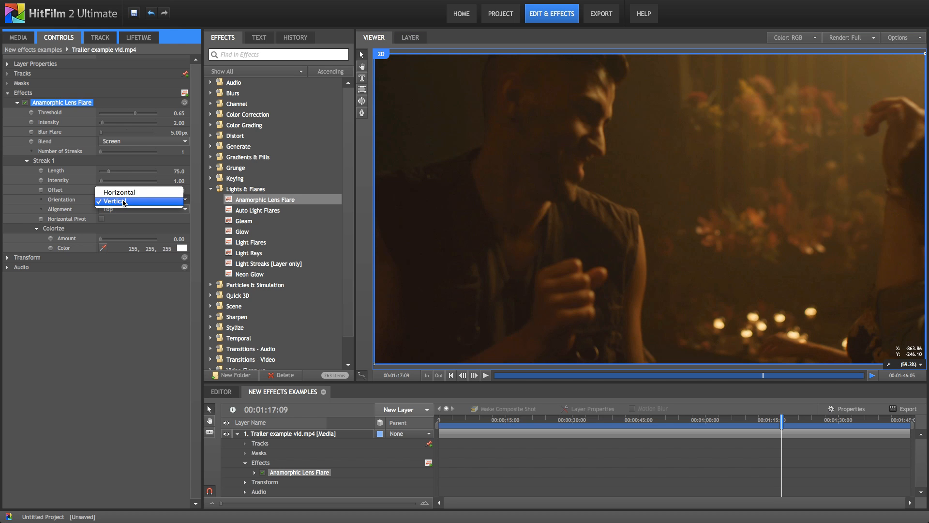
pyautogui.click(119, 192)
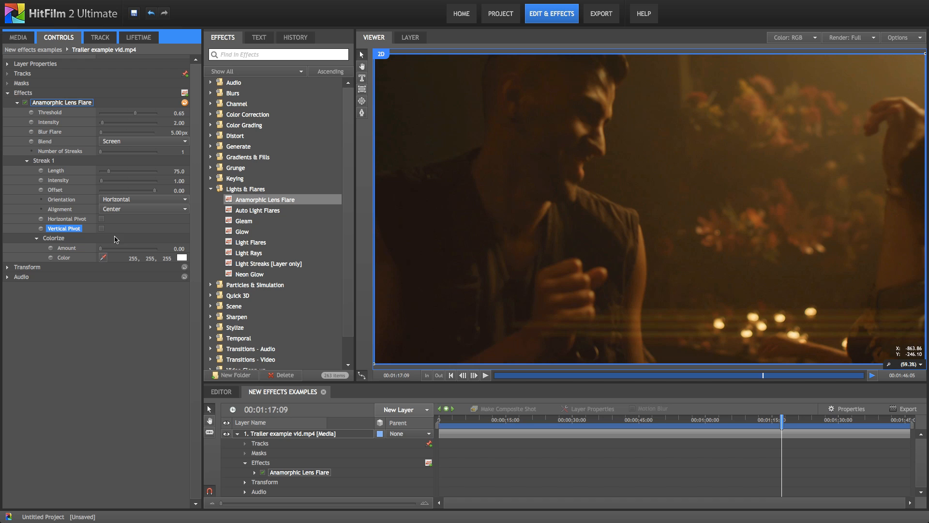
pyautogui.moveTo(811, 318)
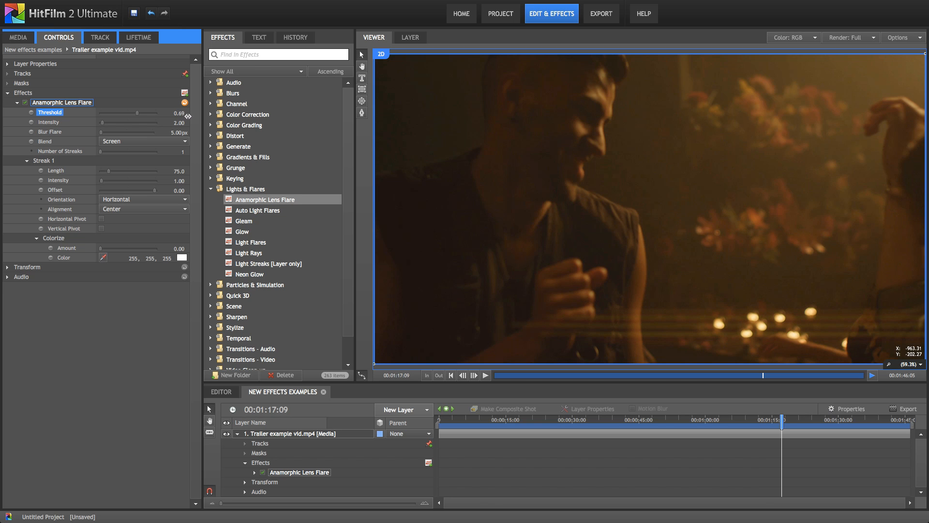
pyautogui.moveTo(148, 112); pyautogui.dragTo(128, 112)
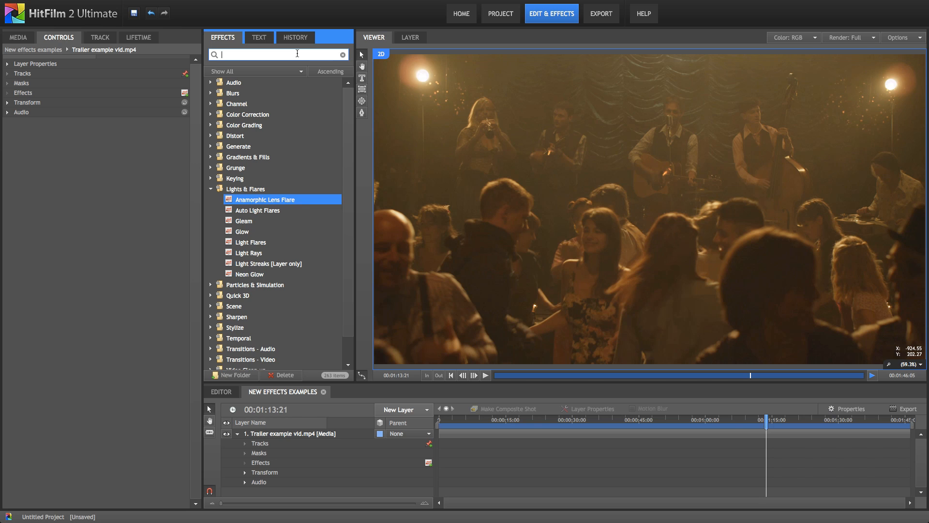
# - Search the effects for 'cine' and apply Cine Style to the trailer clip
pyautogui.write('cine')
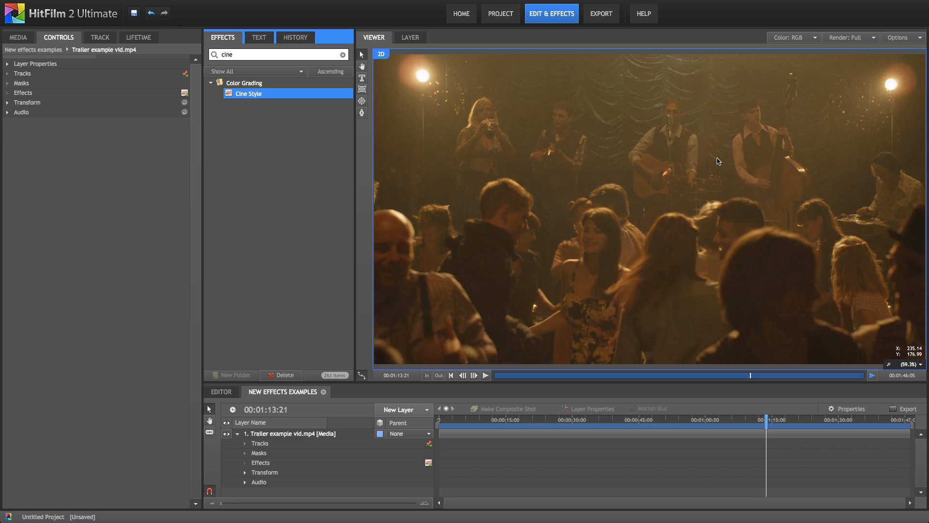
pyautogui.moveTo(672, 163)
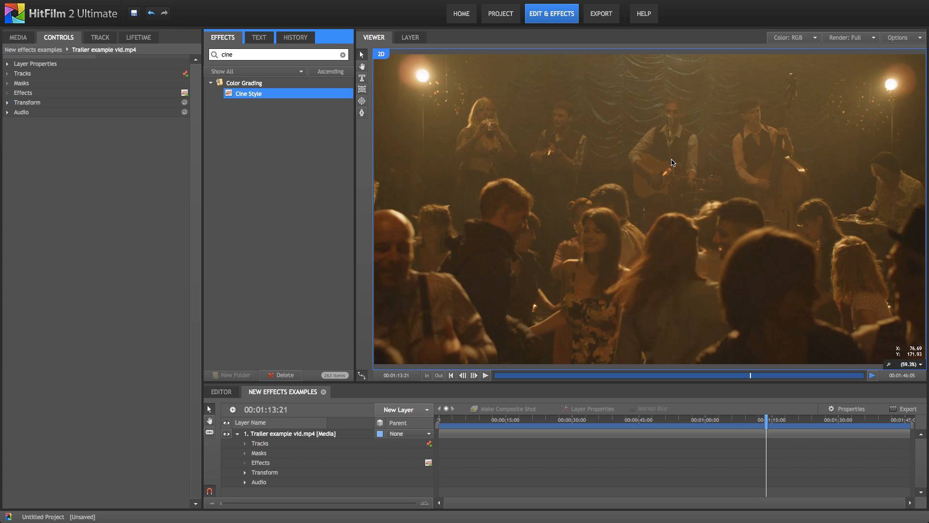
pyautogui.moveTo(418, 122)
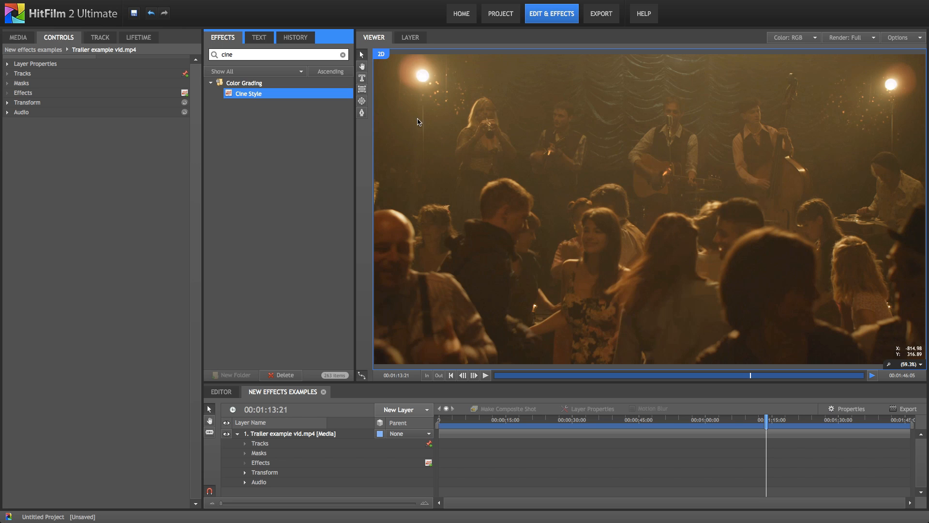
pyautogui.click(248, 94)
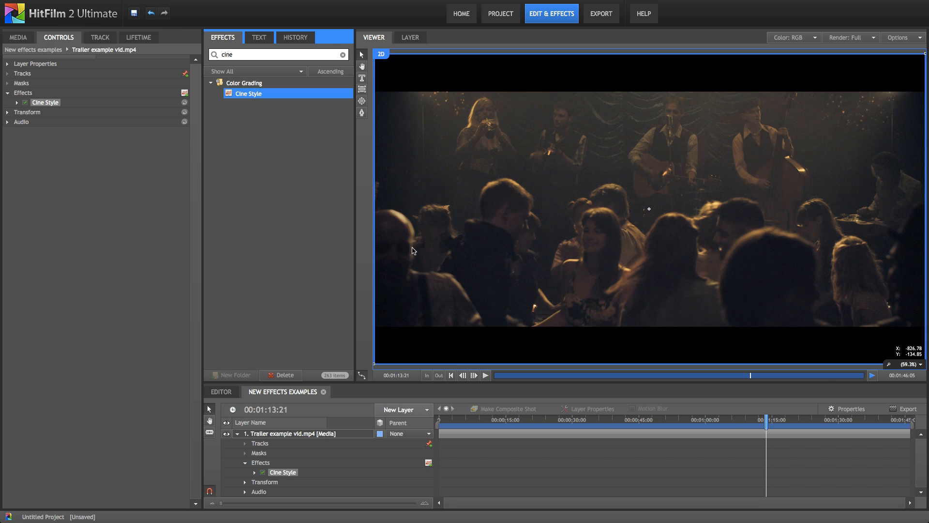
# - Reveal the Cine Style settings, jump to the clip start and re-enable the effect
pyautogui.click(18, 105)
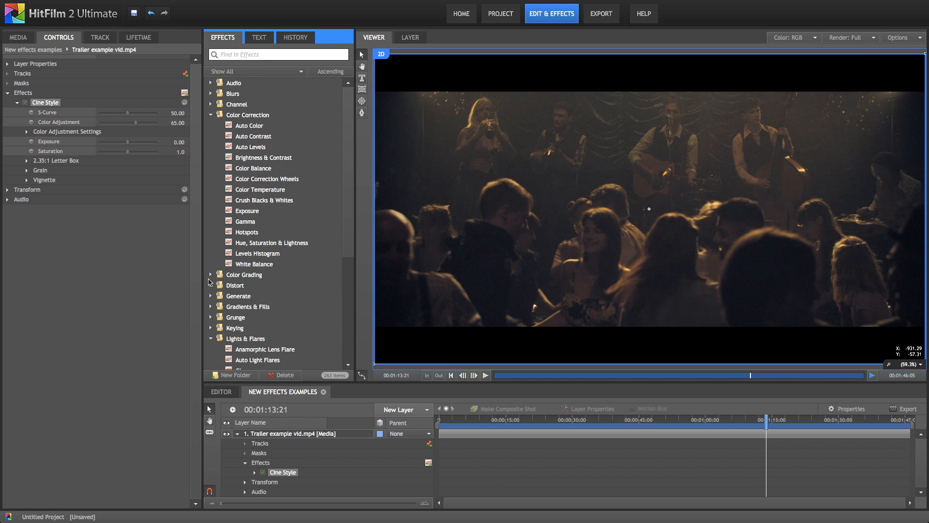
pyautogui.click(211, 274)
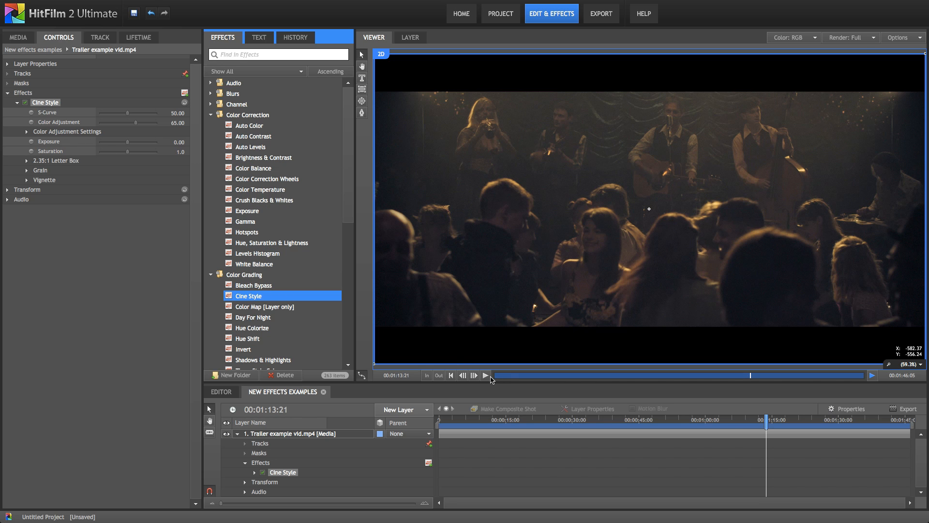
pyautogui.click(450, 376)
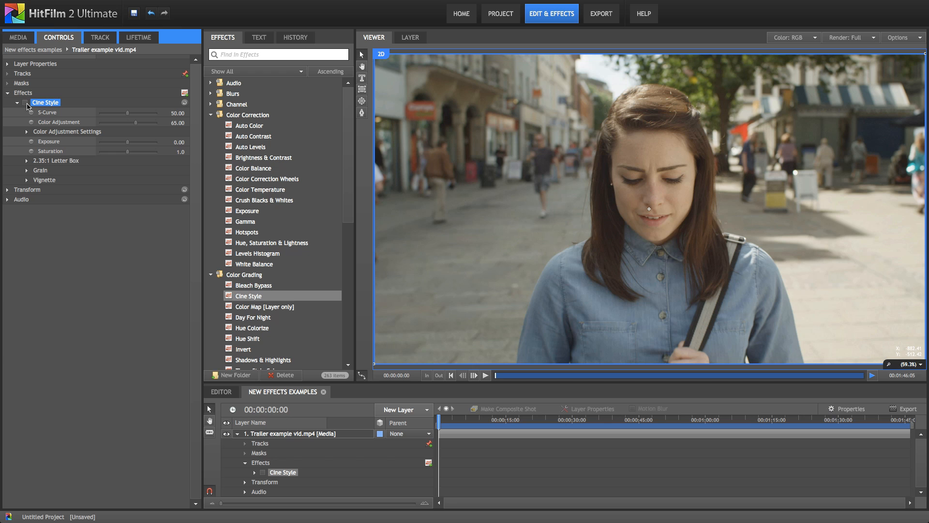
pyautogui.click(262, 472)
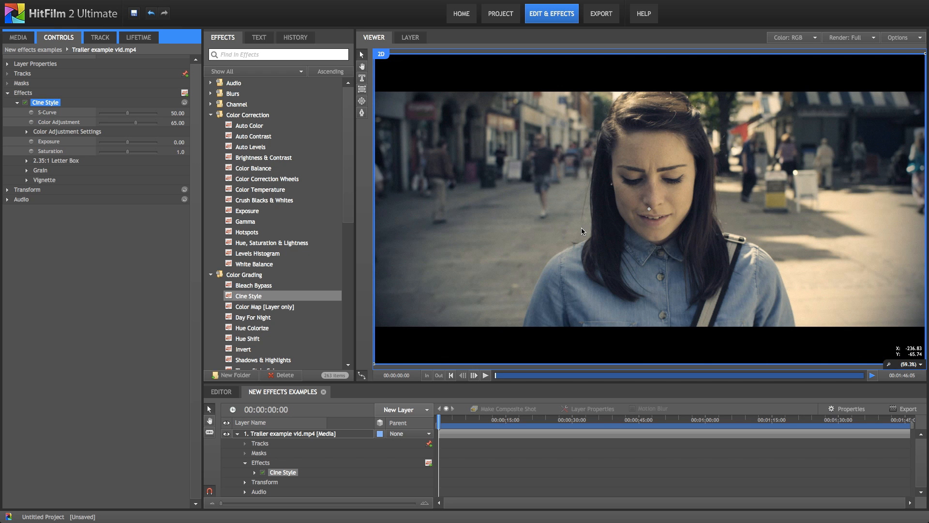
pyautogui.moveTo(396, 220)
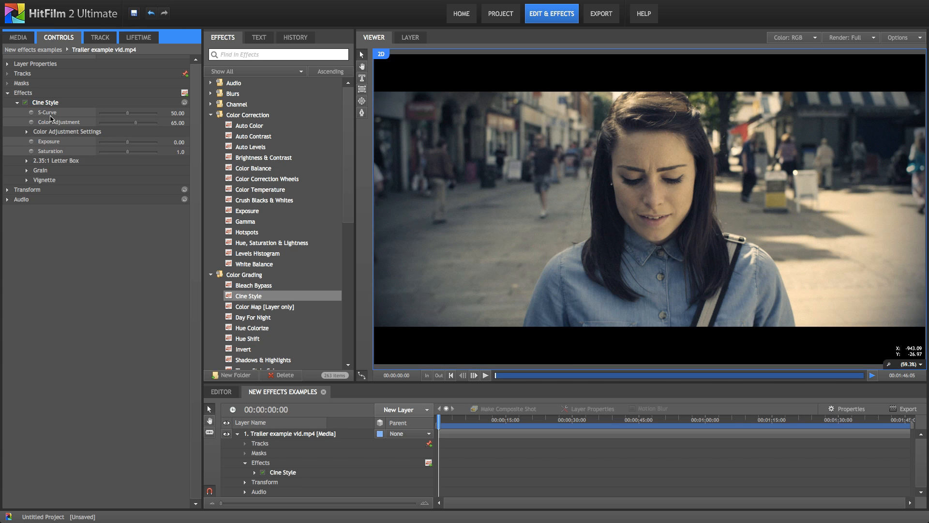
# - Sweep the S-Curve contrast from near-flat to maximum and settle it at 78
pyautogui.click(46, 112)
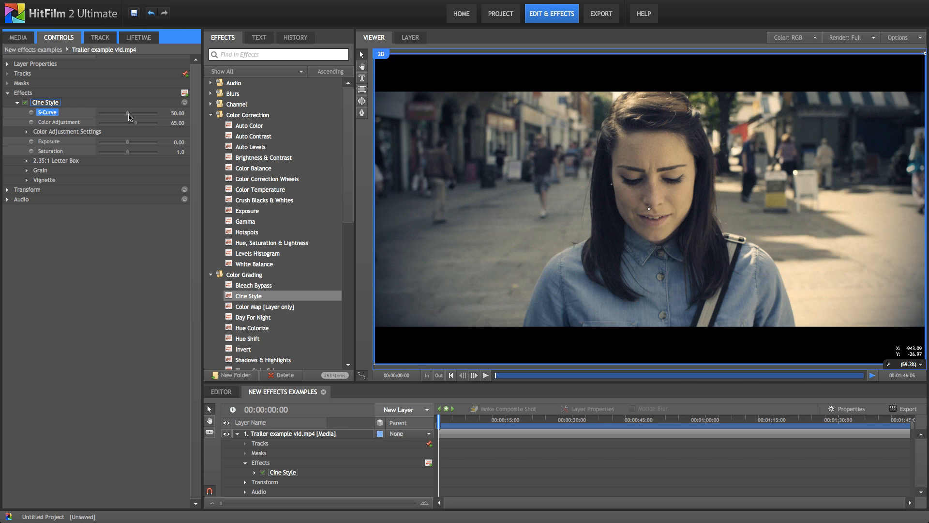
pyautogui.moveTo(128, 114); pyautogui.dragTo(118, 114)
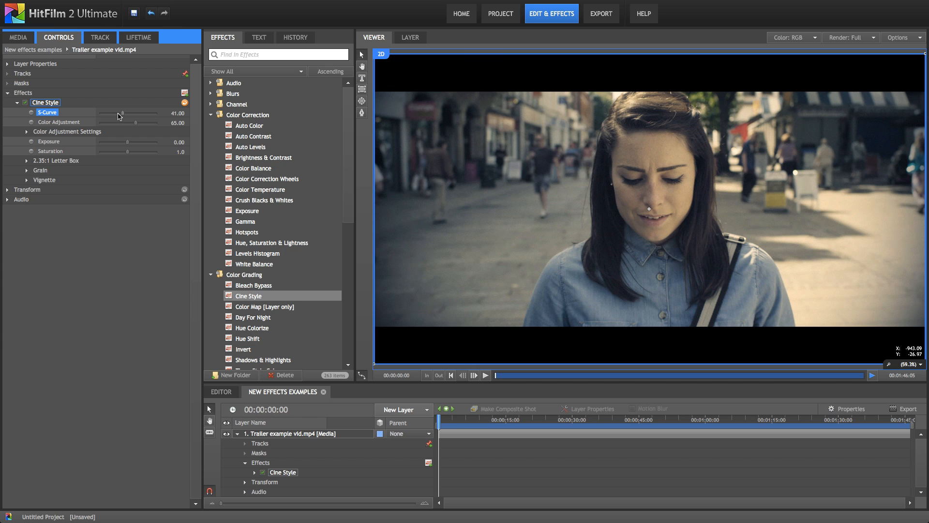
pyautogui.moveTo(122, 114); pyautogui.dragTo(106, 113)
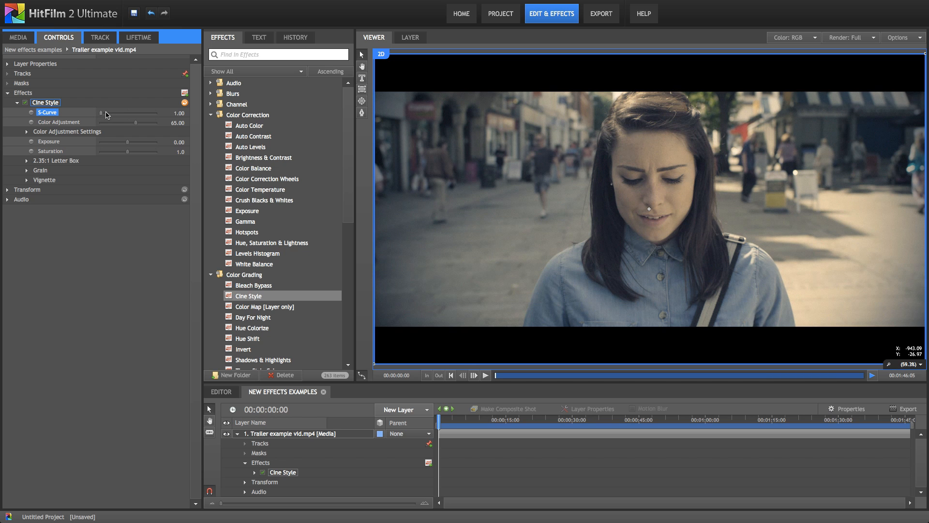
pyautogui.moveTo(106, 112); pyautogui.dragTo(162, 113)
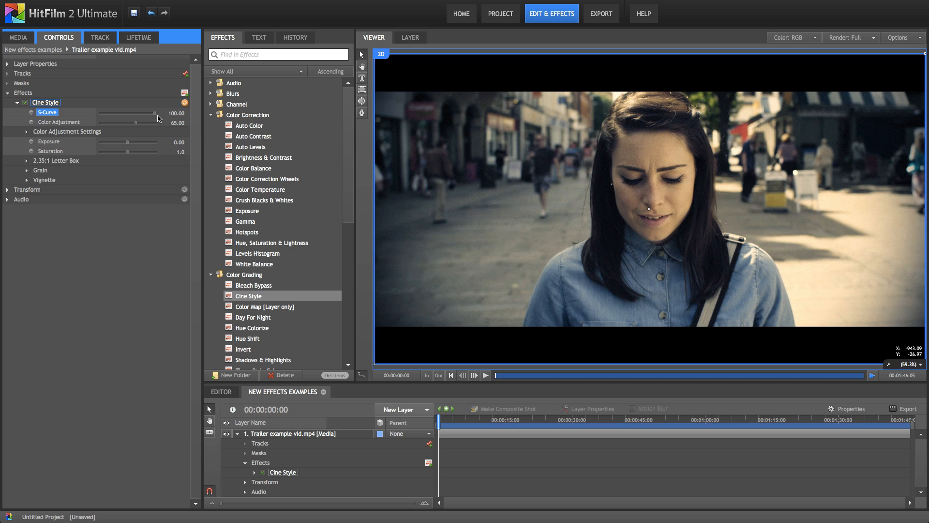
pyautogui.moveTo(159, 112); pyautogui.dragTo(150, 113)
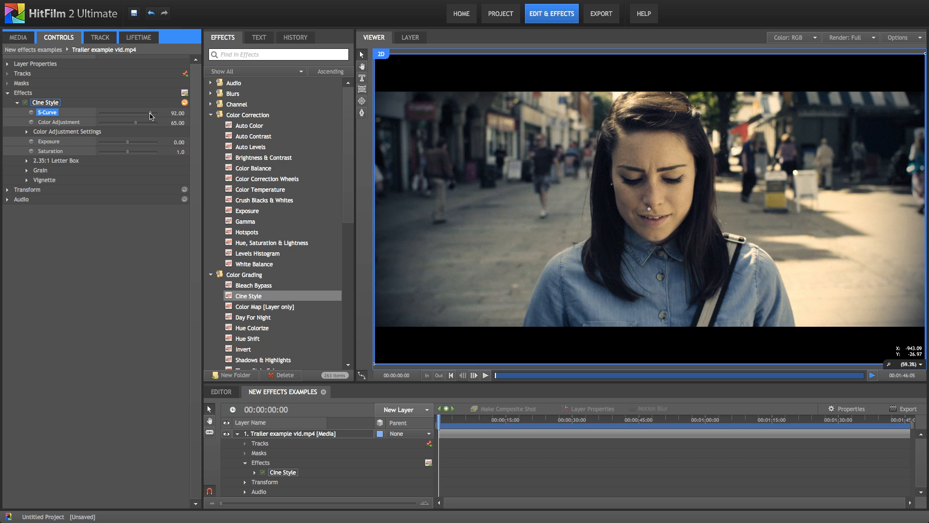
pyautogui.moveTo(142, 112); pyautogui.dragTo(126, 112)
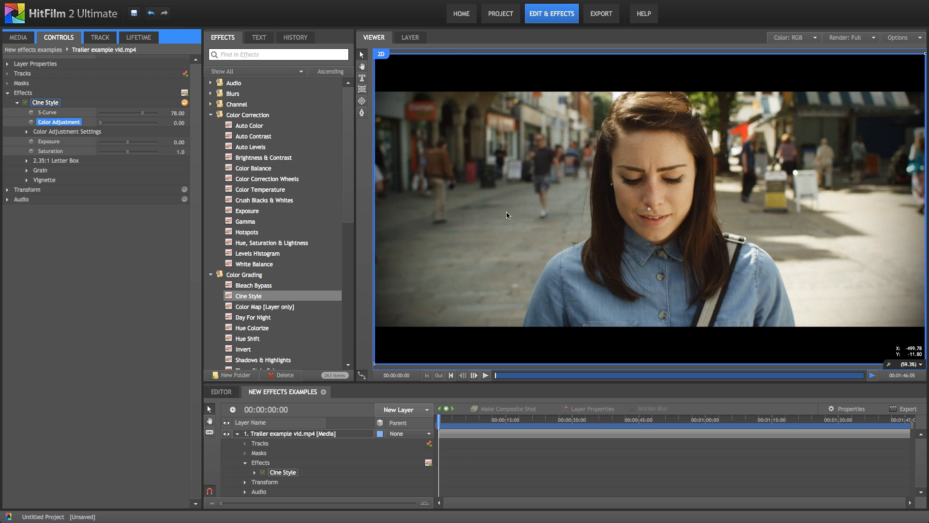
# - Push Color Adjustment from zero to full teal-orange and reveal its detailed settings
pyautogui.moveTo(126, 122); pyautogui.dragTo(103, 122)
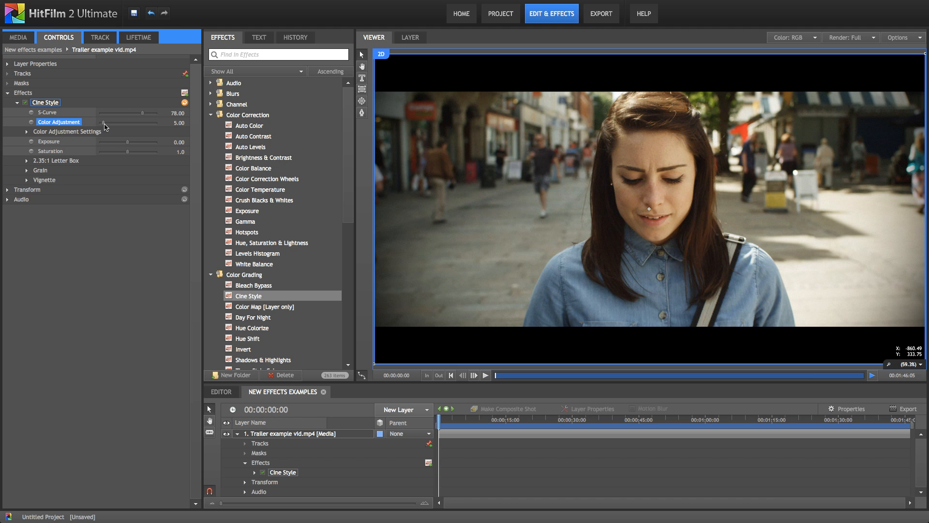
pyautogui.moveTo(103, 123); pyautogui.dragTo(175, 123)
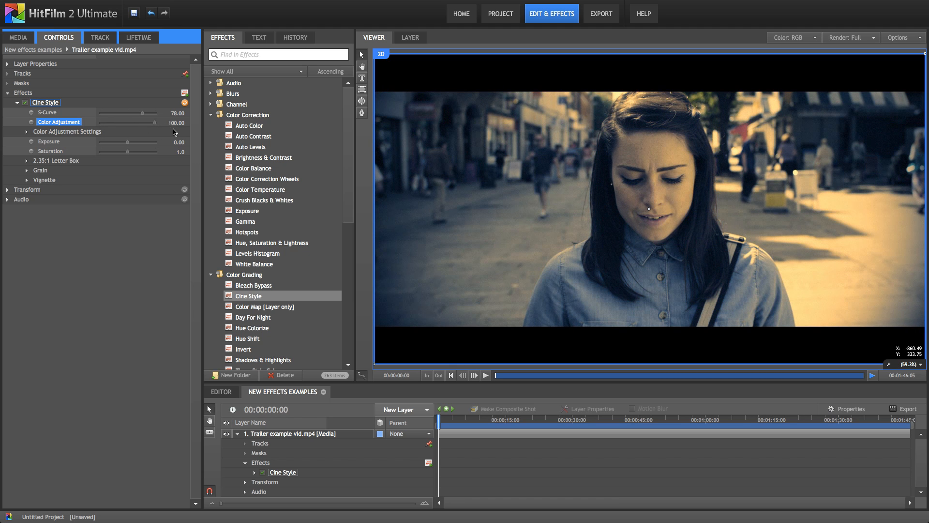
pyautogui.moveTo(842, 295)
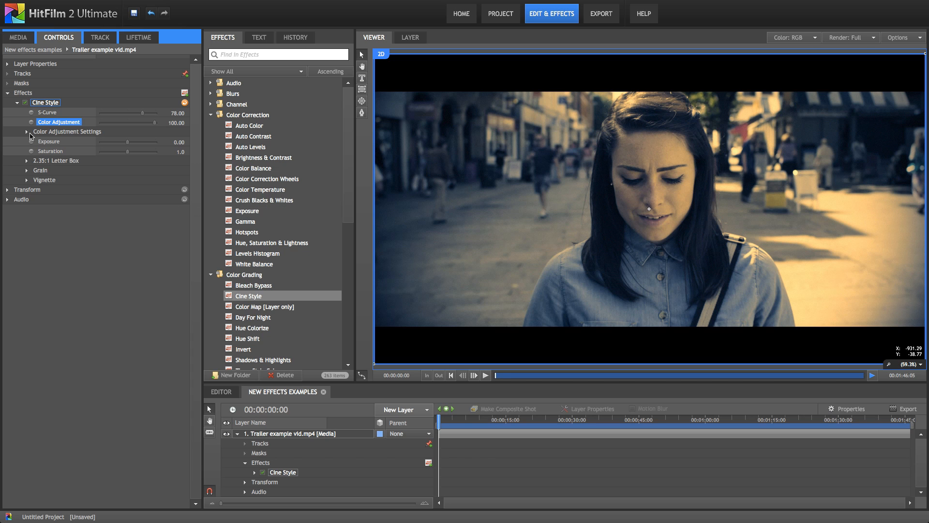
pyautogui.click(27, 132)
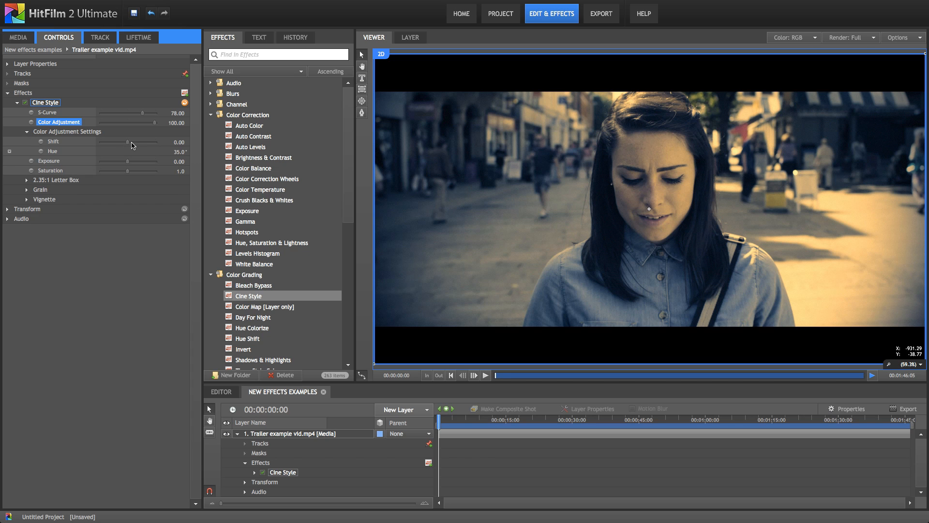
# - Try the Shift toward orange and blue, return it to 0, and raise S-Curve to 80
pyautogui.moveTo(127, 141); pyautogui.dragTo(159, 141)
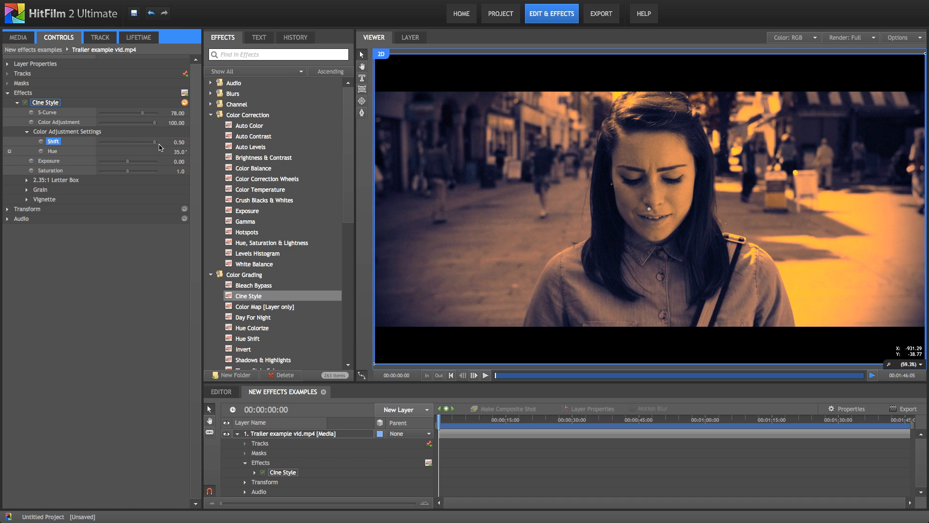
pyautogui.moveTo(160, 141); pyautogui.dragTo(100, 141)
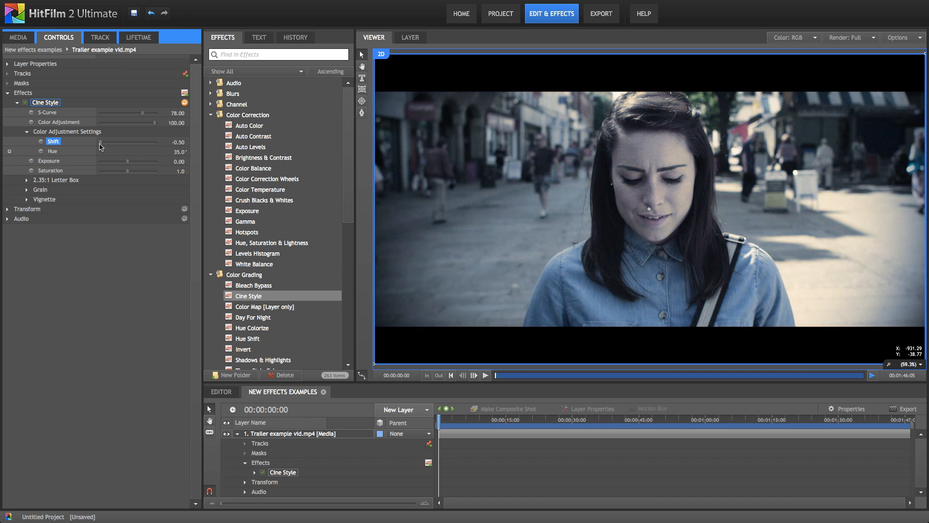
pyautogui.moveTo(100, 143); pyautogui.dragTo(128, 142)
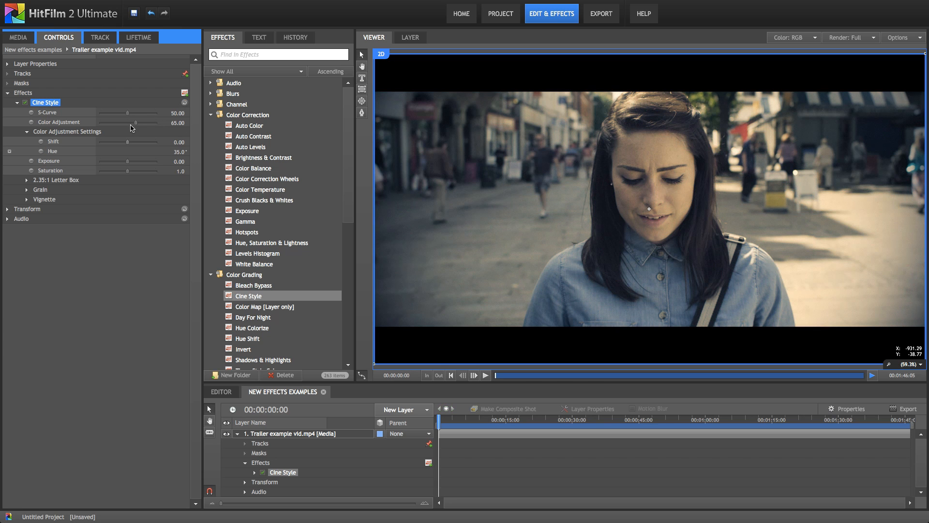
pyautogui.moveTo(127, 112); pyautogui.dragTo(142, 112)
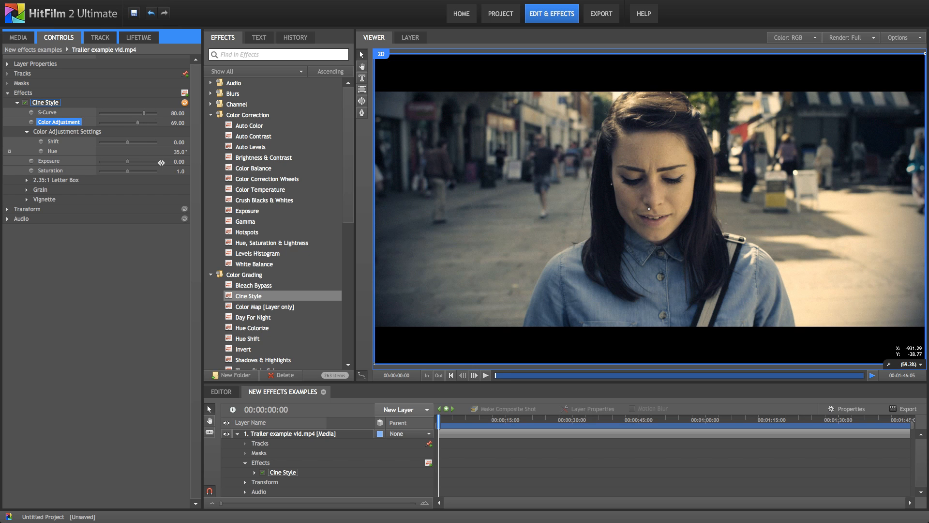
# - Raise Exposure to 0.20 and set Saturation to 1.4 in the color adjustment settings
pyautogui.click(48, 160)
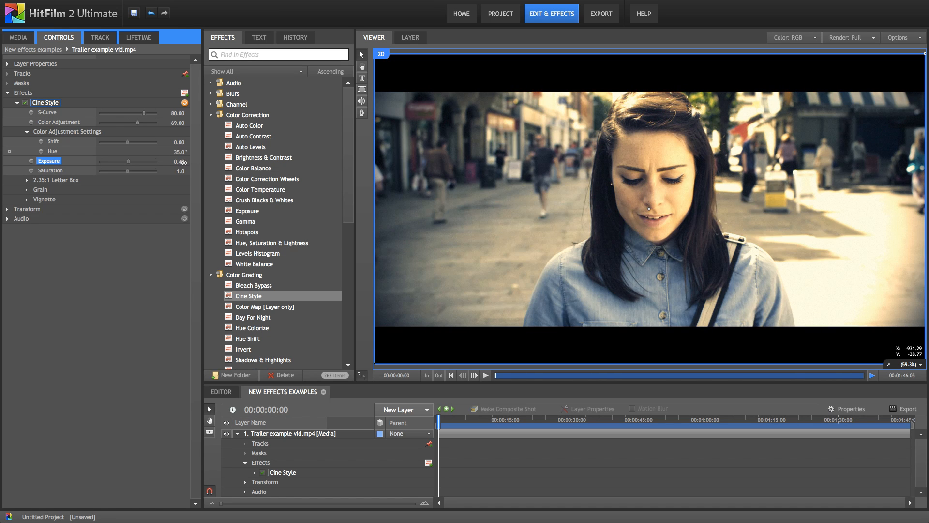
pyautogui.moveTo(143, 161); pyautogui.dragTo(125, 160)
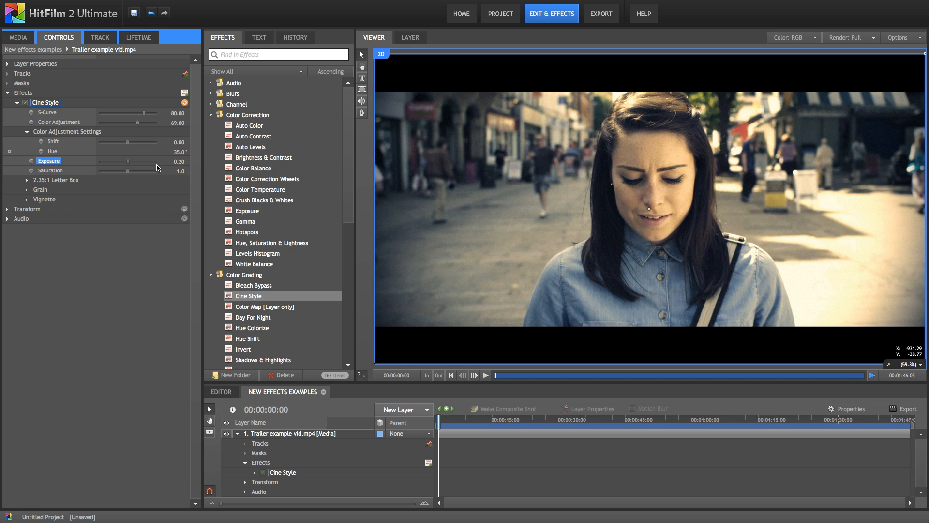
pyautogui.moveTo(84, 181)
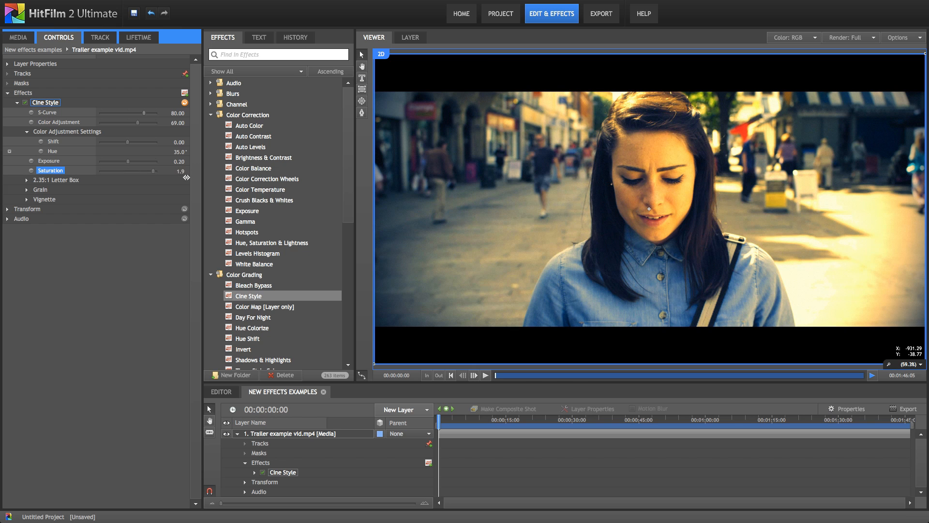
pyautogui.moveTo(149, 171); pyautogui.dragTo(107, 171)
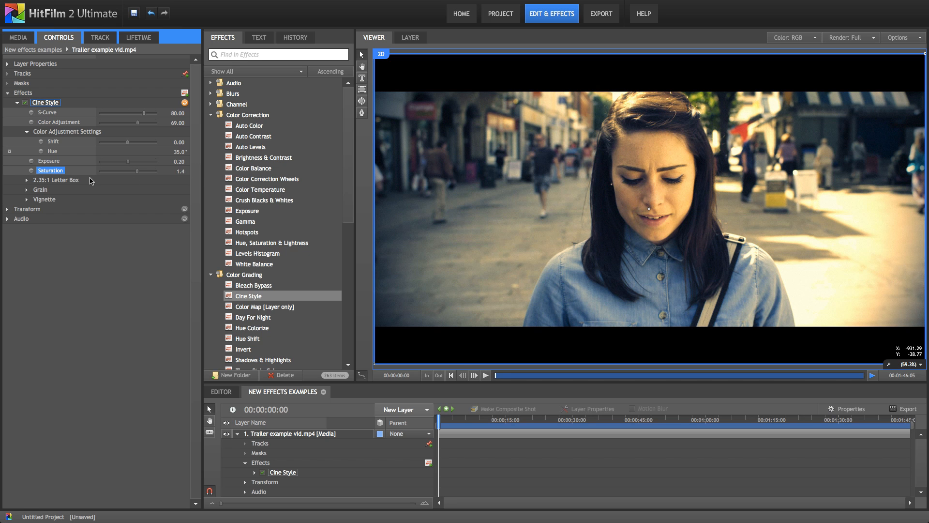
pyautogui.moveTo(215, 254)
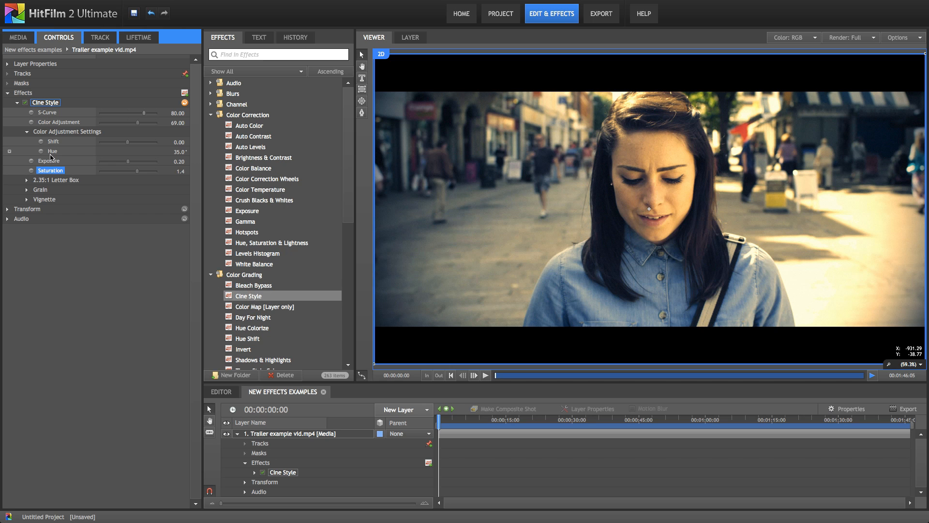
pyautogui.click(27, 180)
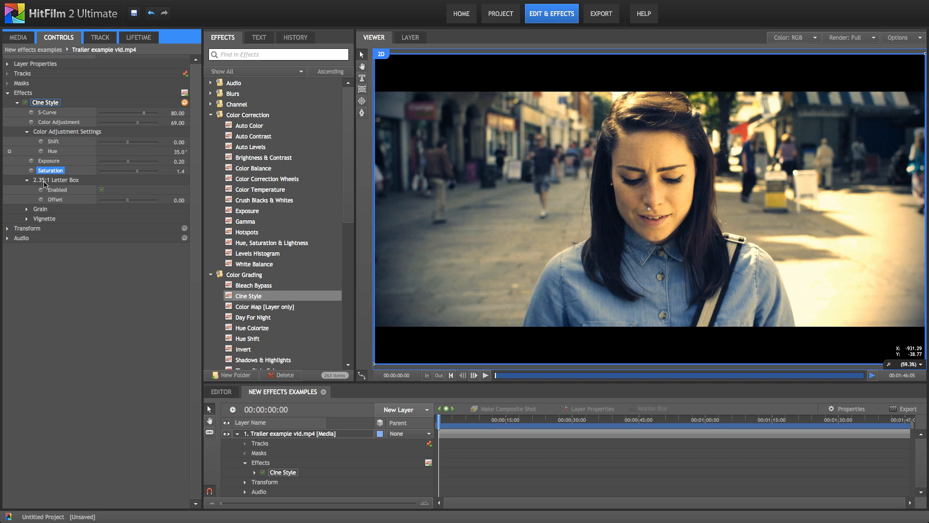
# - Toggle the 2.35:1 letterbox off and on to compare, leaving it enabled with Offset -0.44
pyautogui.click(56, 180)
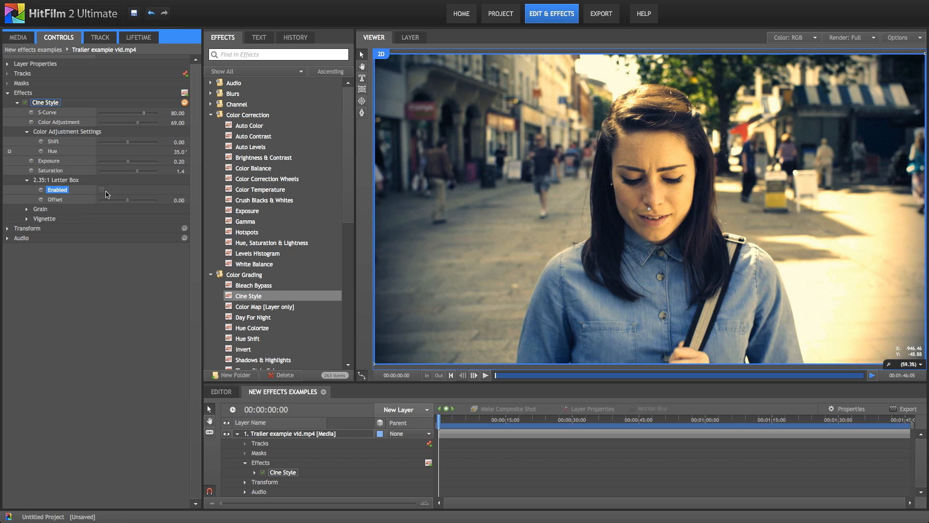
pyautogui.click(100, 190)
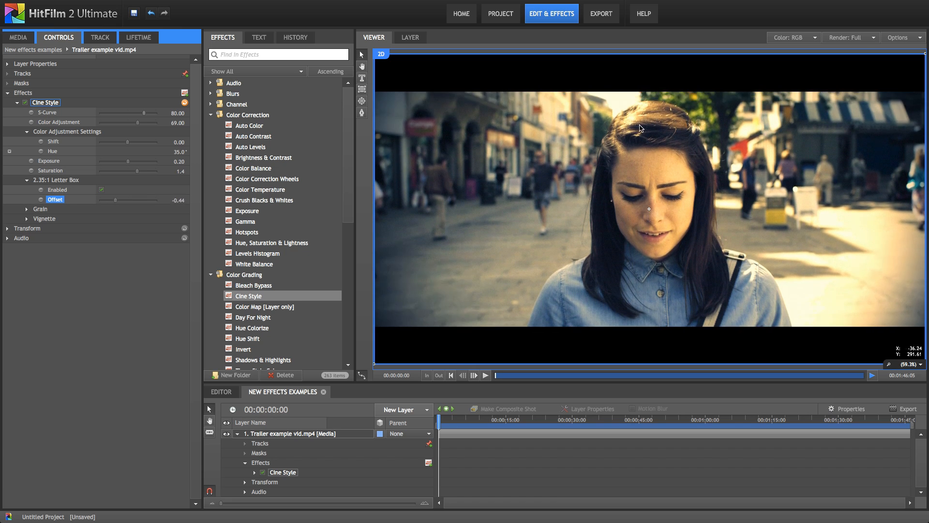
pyautogui.click(27, 209)
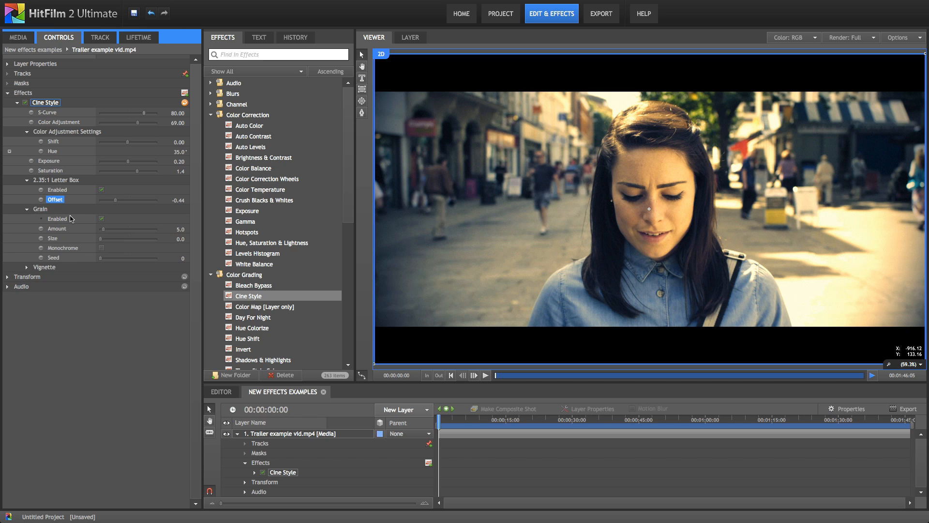
# - Raise the Grain Amount from 5 to 24 for visible film grain
pyautogui.click(57, 219)
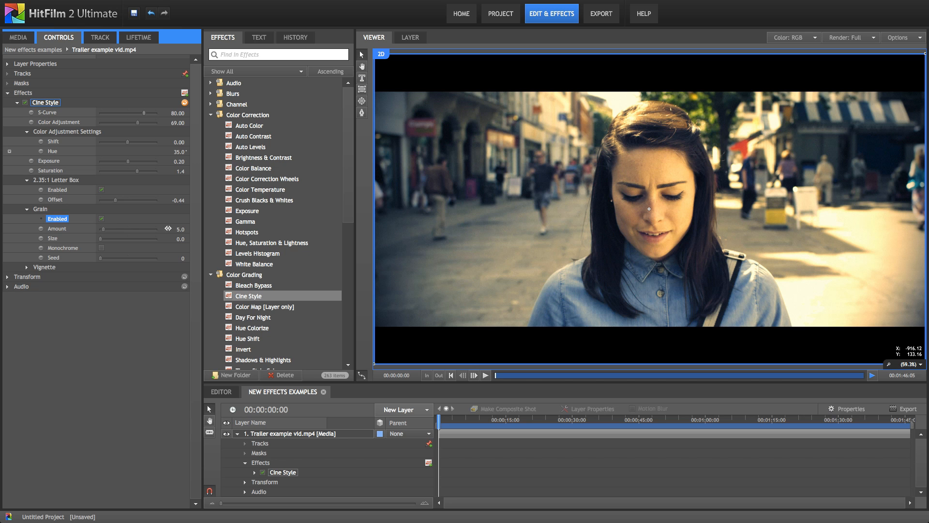
pyautogui.click(57, 228)
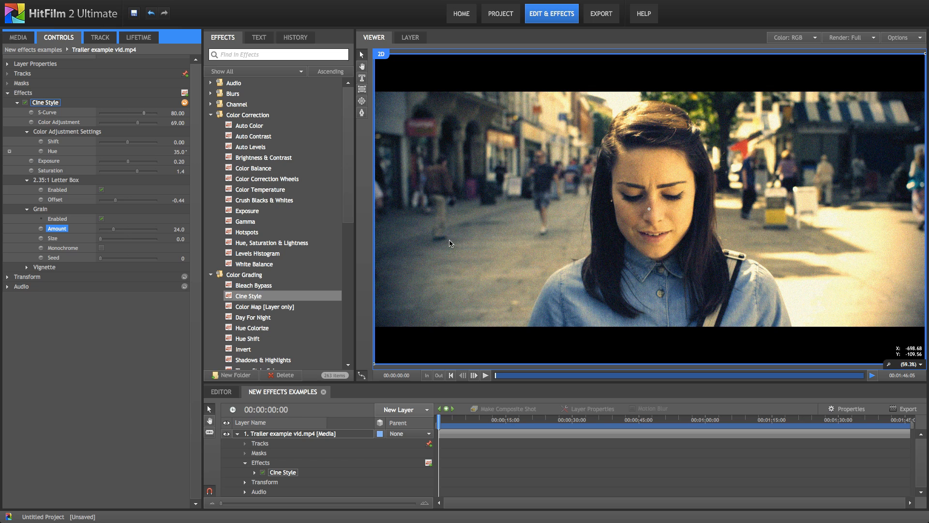
pyautogui.moveTo(154, 248)
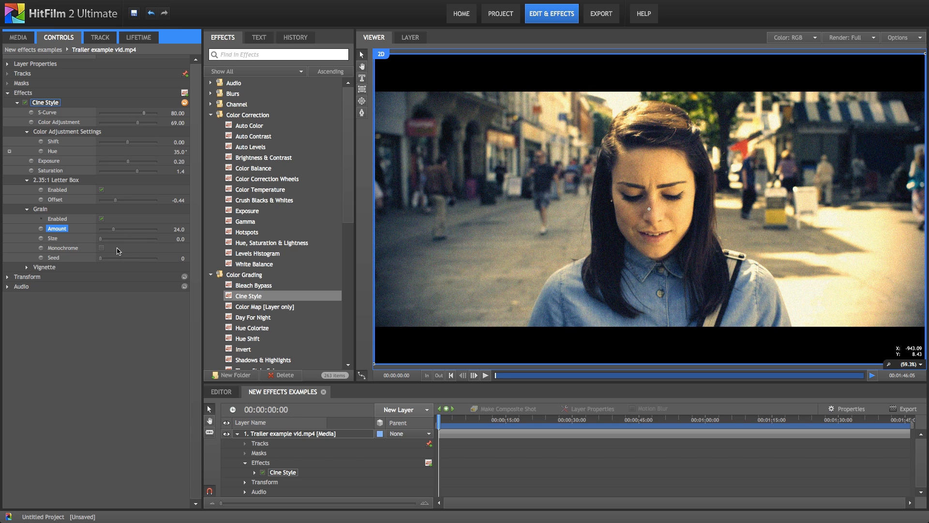
pyautogui.moveTo(32, 268)
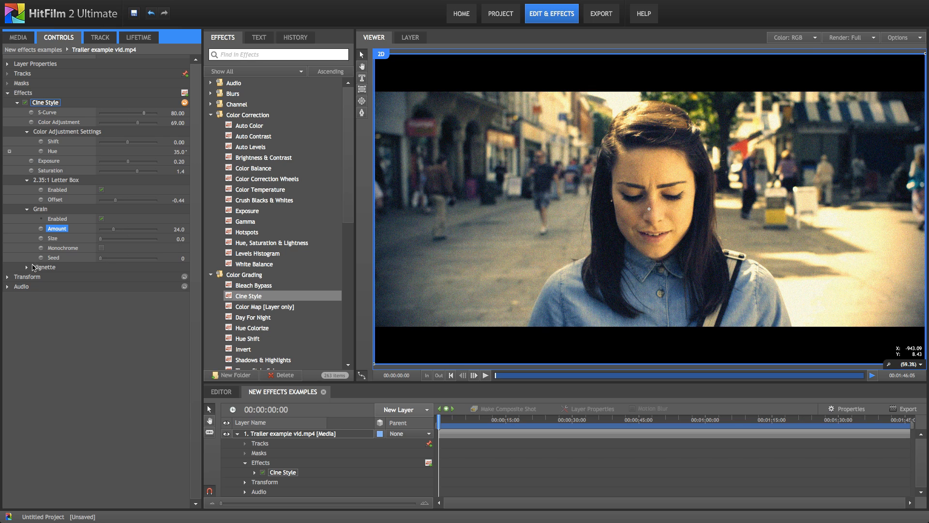
# - Enable the Vignette, with the grade at S-Curve 100, Color Adjustment 74 and Shift 0.18
pyautogui.click(27, 267)
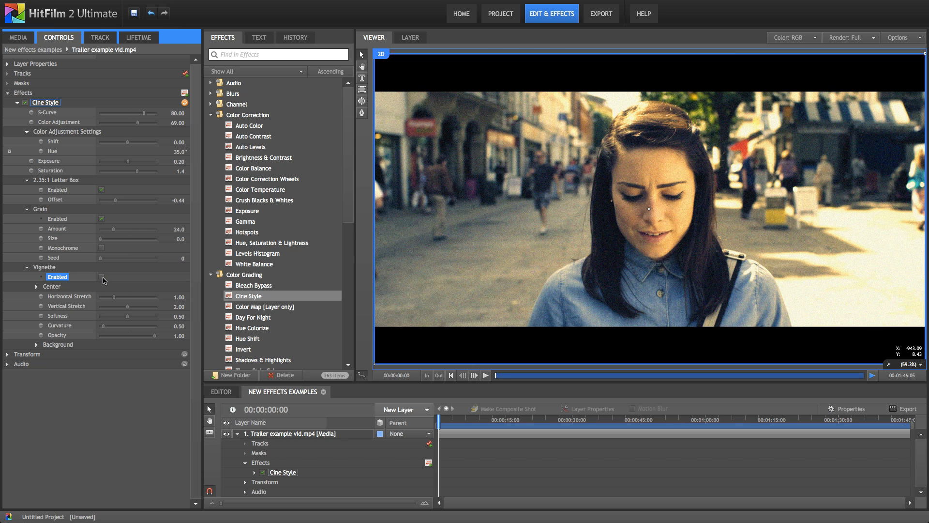
pyautogui.click(101, 277)
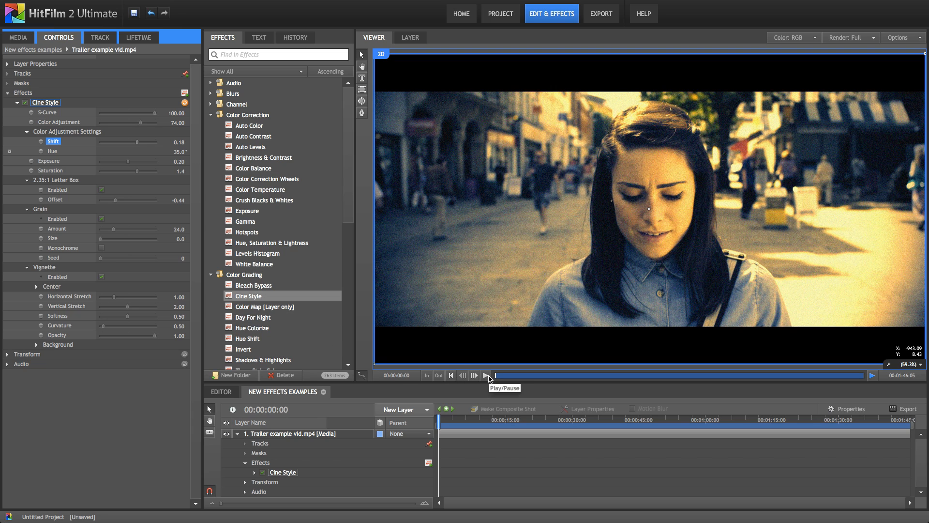
# - Preview the graded trailer clip and stop playback before lowering Color Adjustment to 40
pyautogui.click(486, 376)
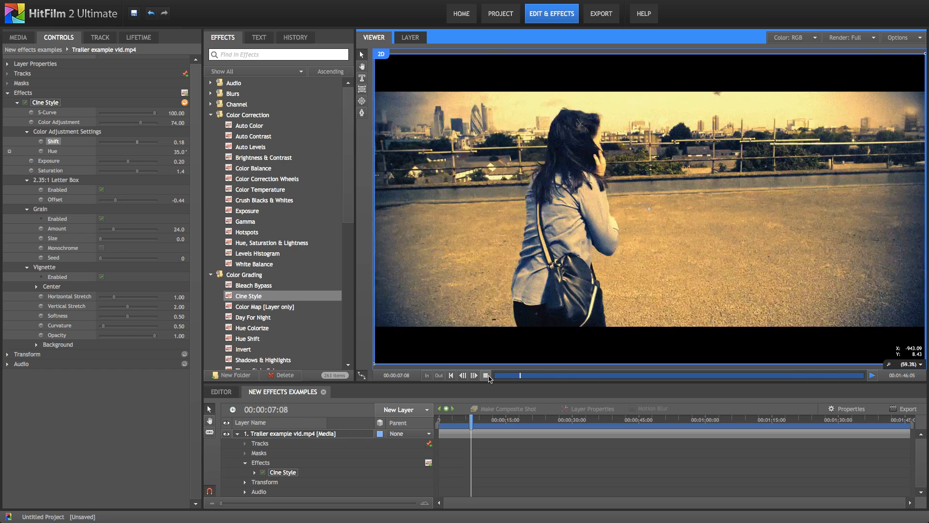
pyautogui.click(480, 375)
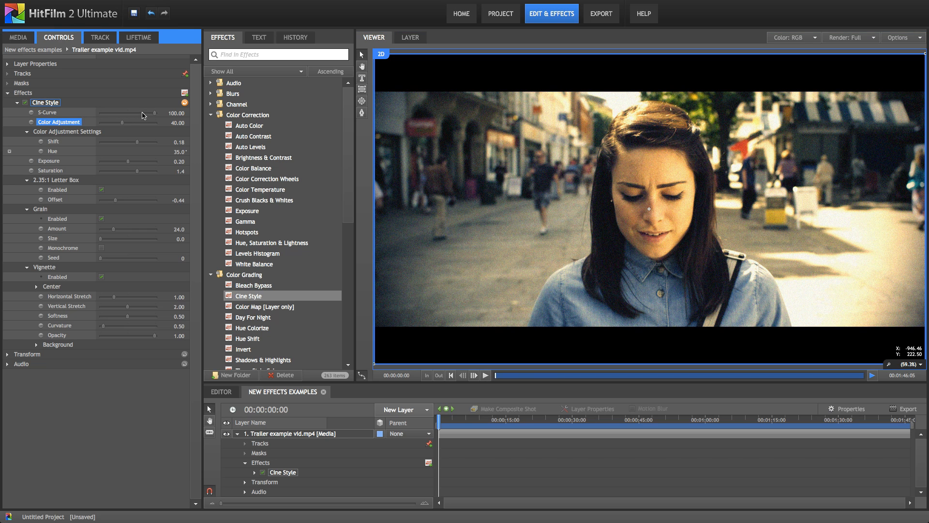
# - Ease the S-Curve contrast to 79 and lower Grain Amount to 14.0
pyautogui.click(46, 112)
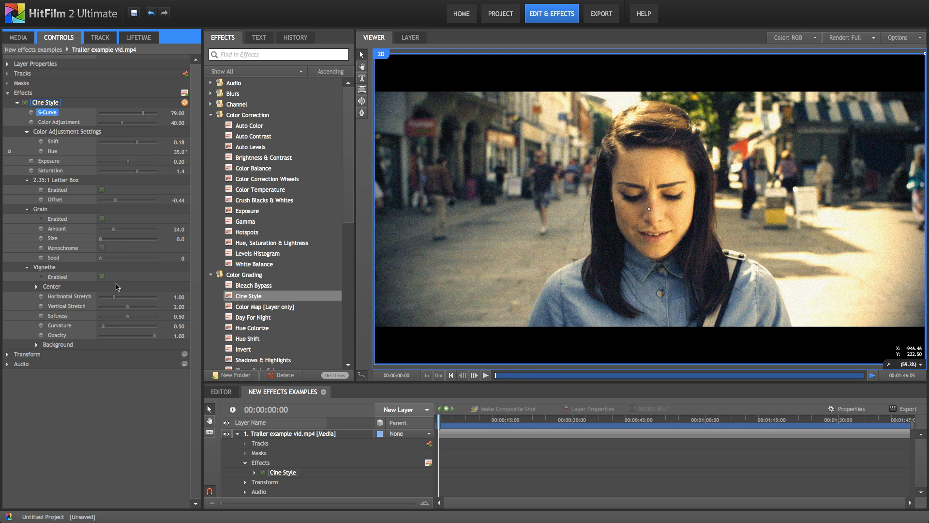
pyautogui.moveTo(116, 241)
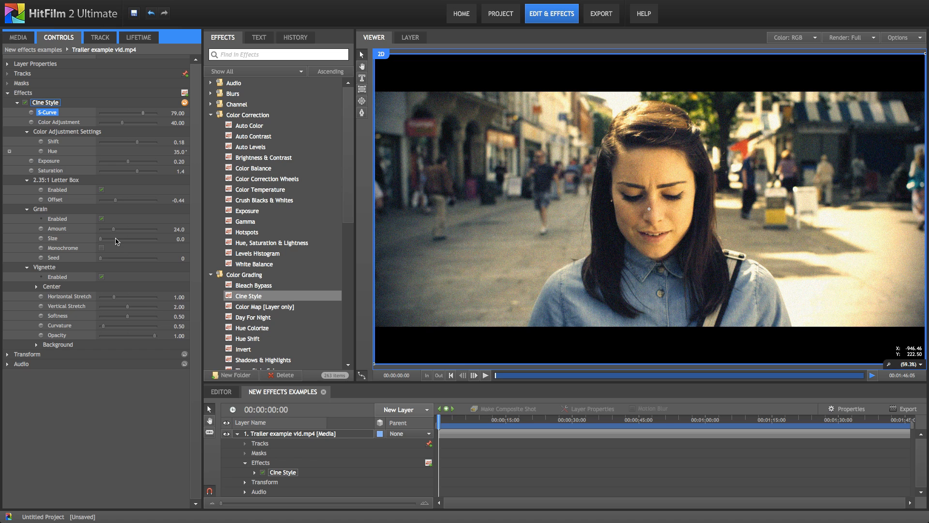
pyautogui.moveTo(111, 235)
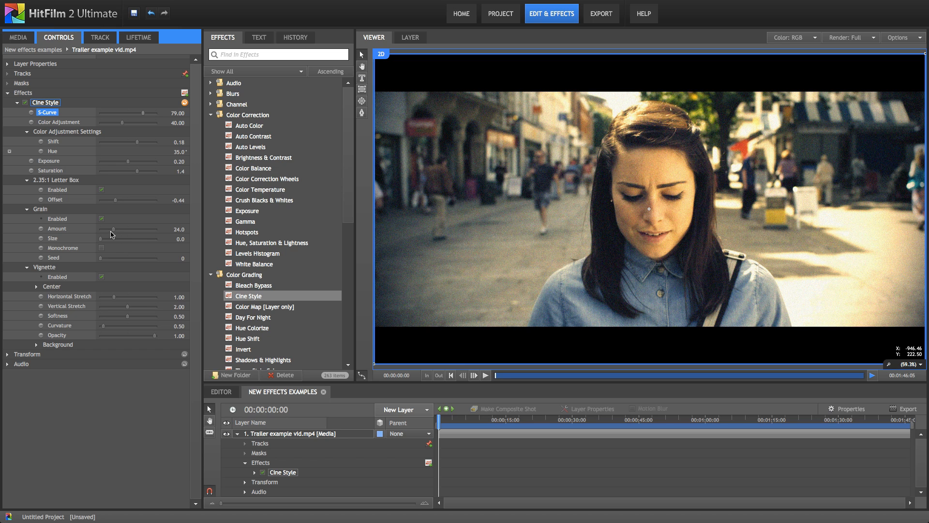
pyautogui.moveTo(114, 228); pyautogui.dragTo(110, 229)
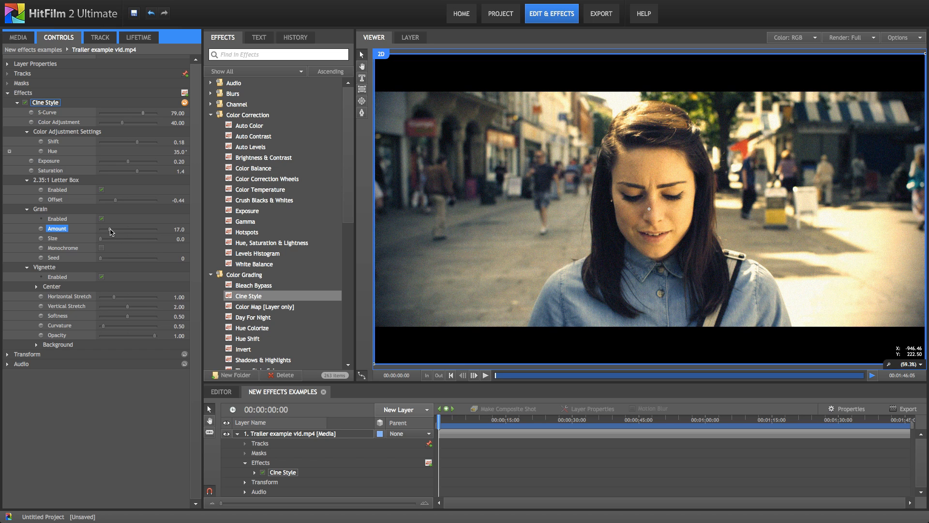
pyautogui.moveTo(110, 228); pyautogui.dragTo(101, 228)
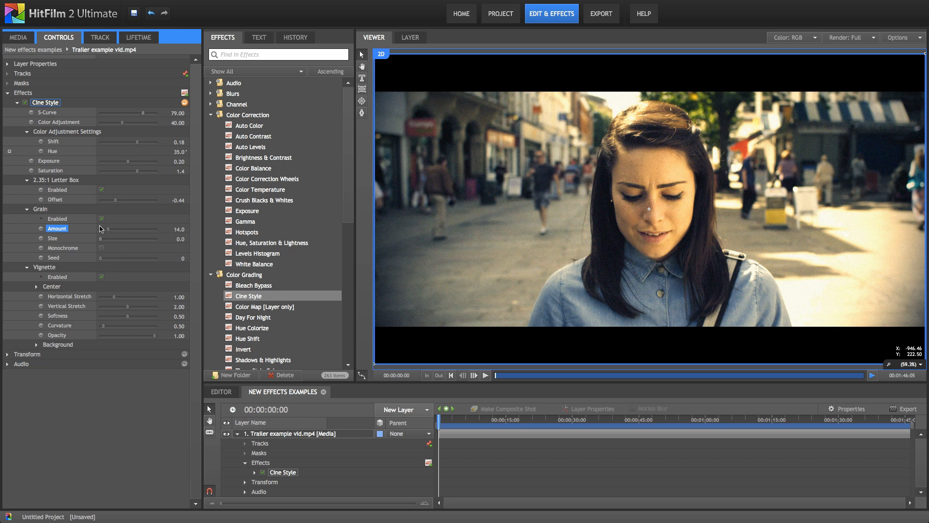